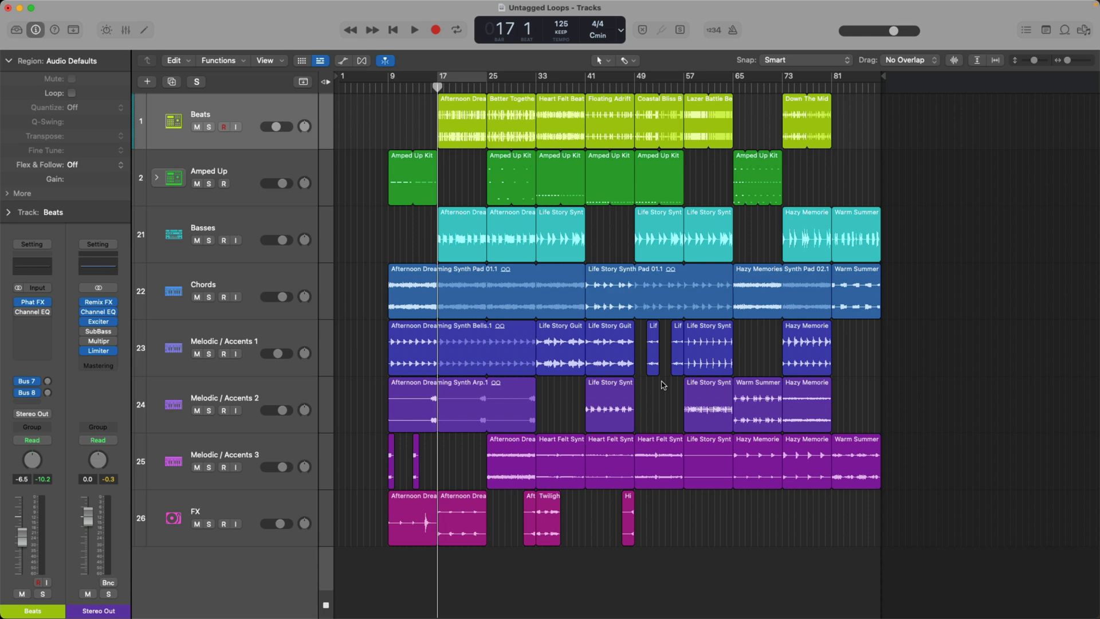
Step: Show the project audio file browser listing the Starter Grid loop files beside the tracks
left_click(301, 60)
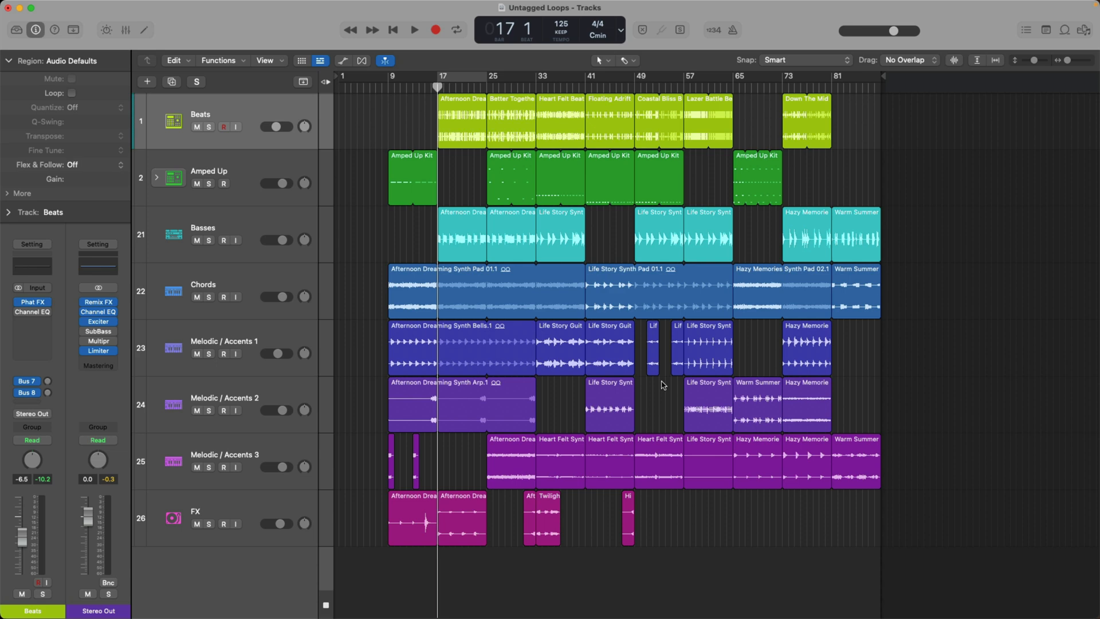
left_click(1082, 30)
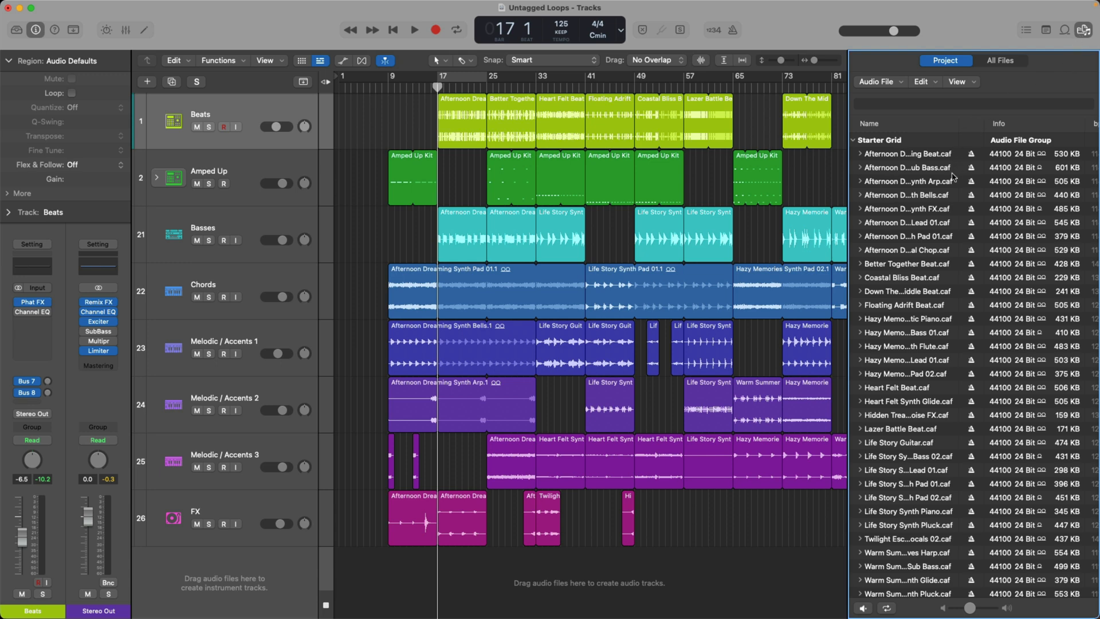
mouse_move(948, 191)
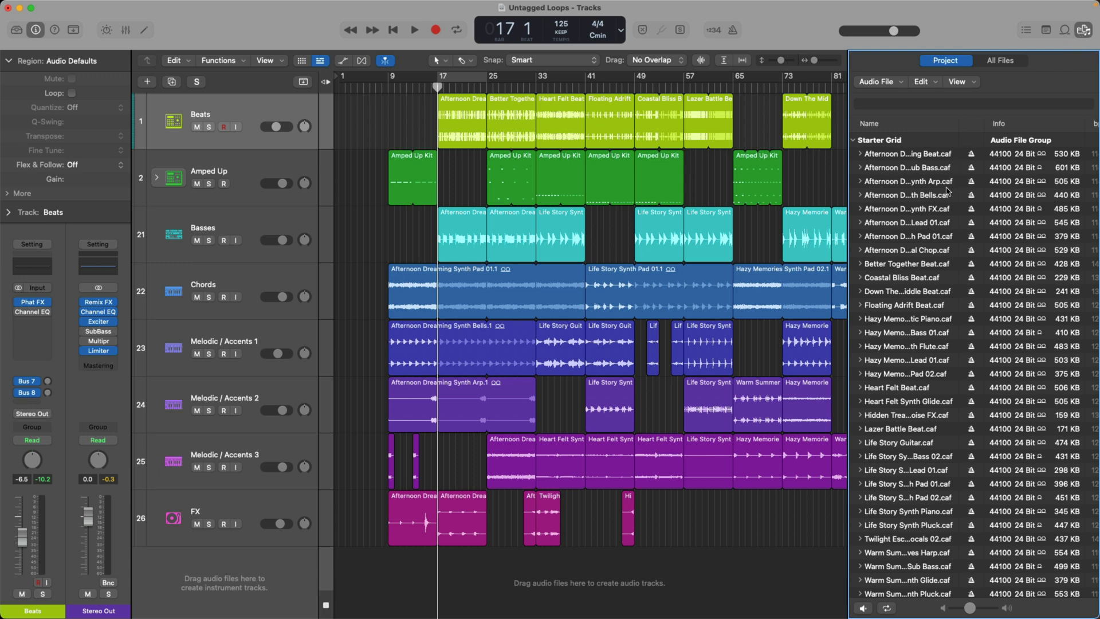
Step: Navigate All Files to the T7 Shield drive's Samples folder of WAV files
left_click(998, 60)
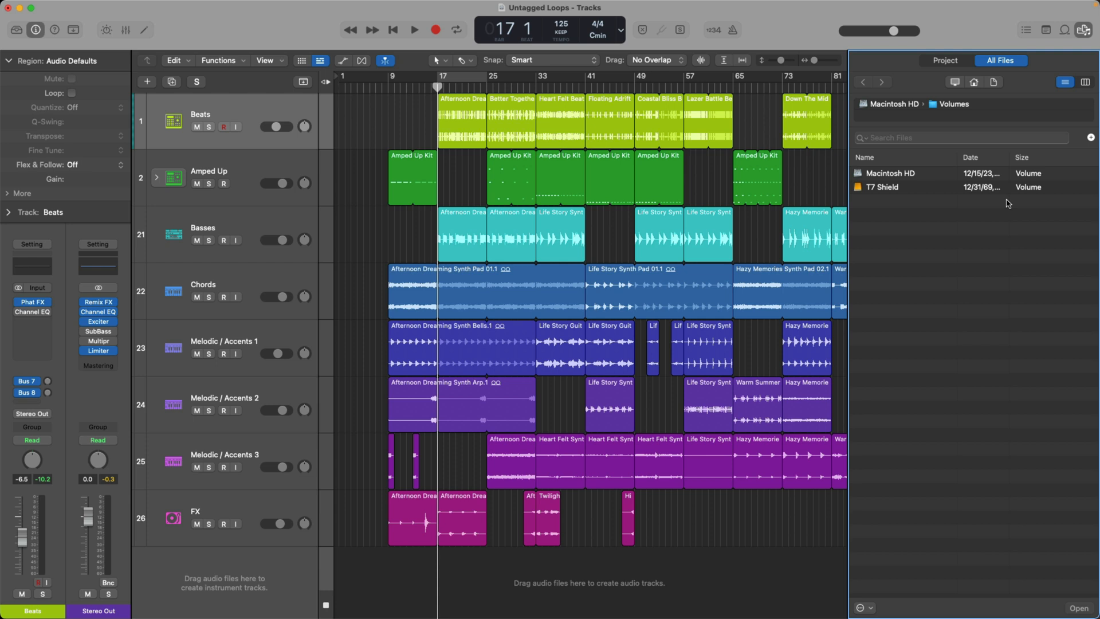
left_click(881, 186)
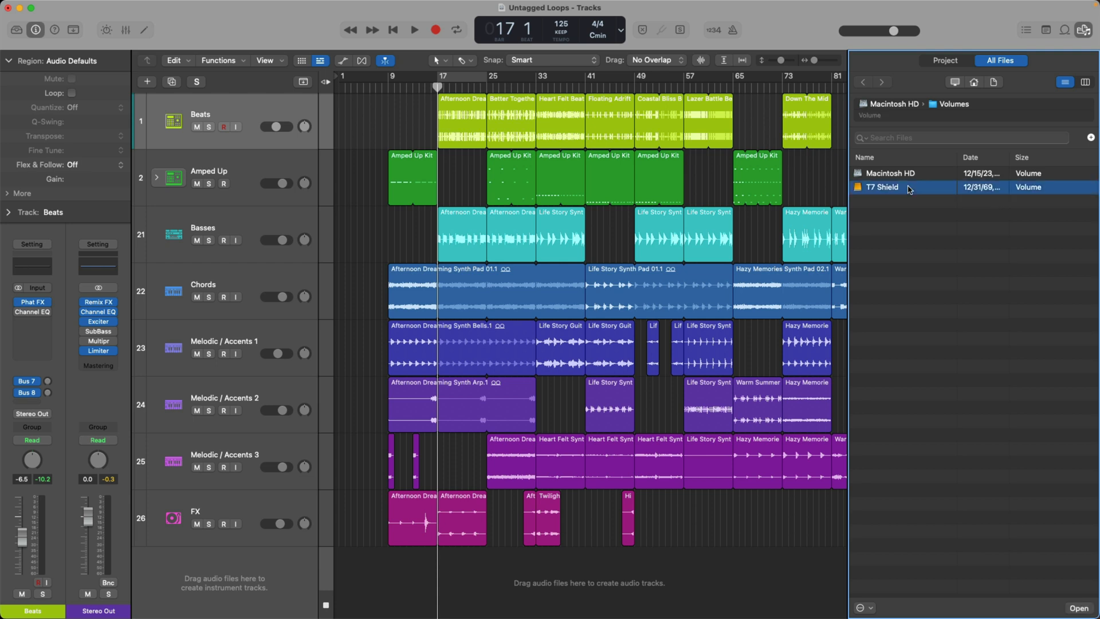
double_click(882, 186)
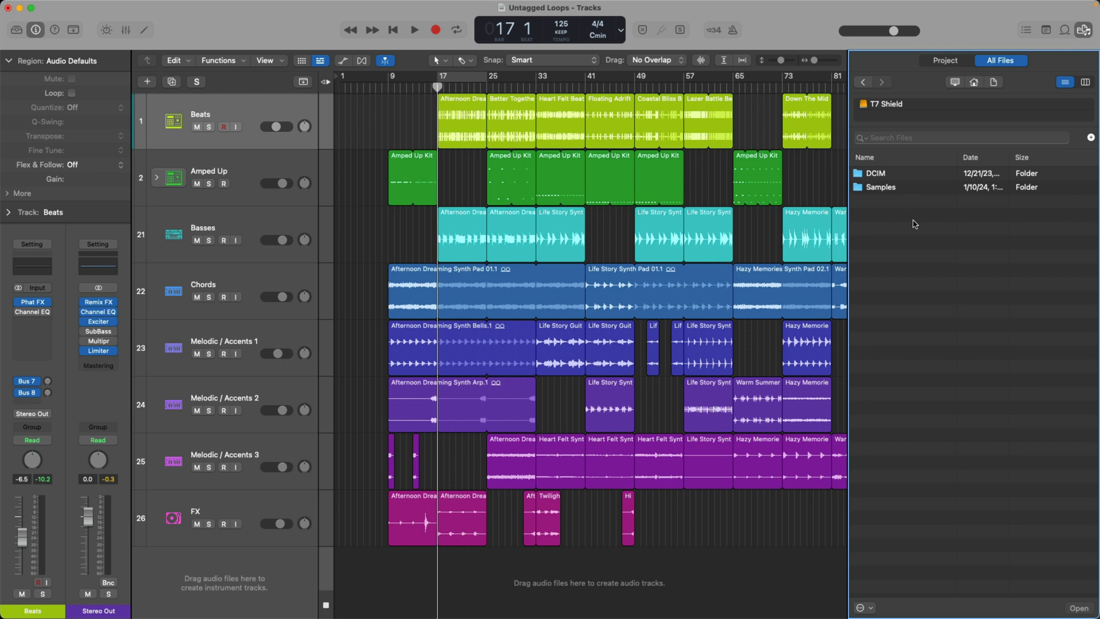
mouse_move(907, 187)
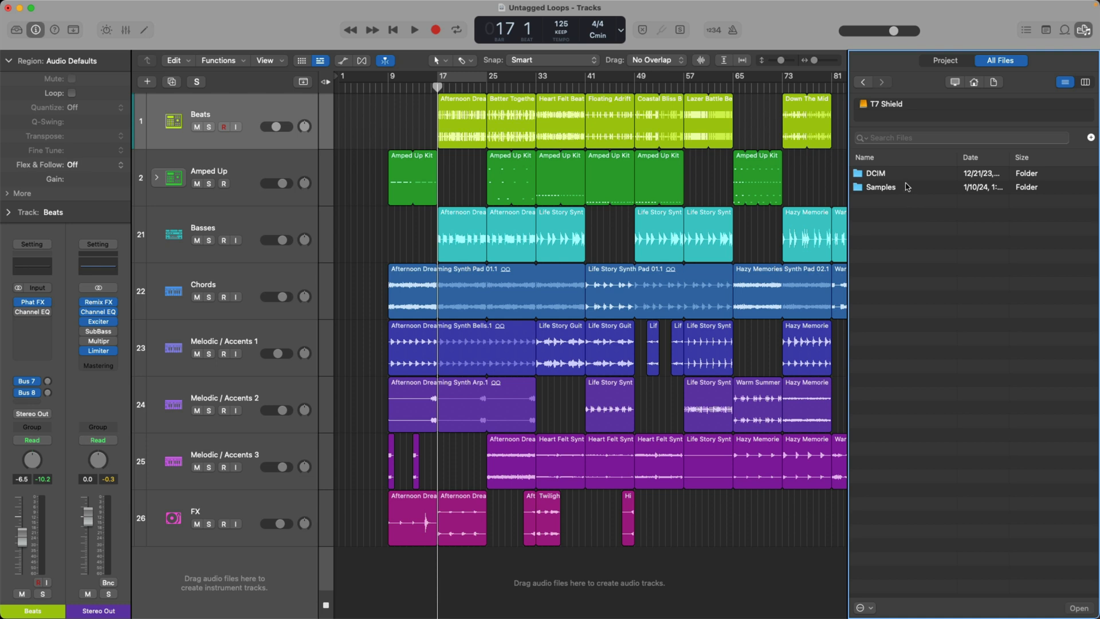
double_click(880, 186)
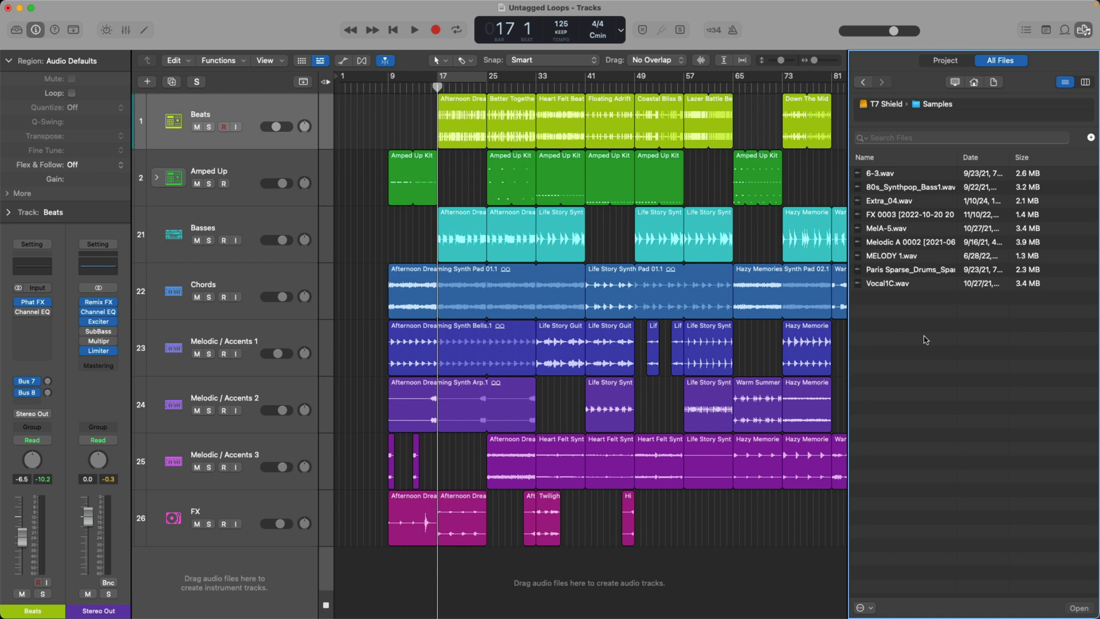
mouse_move(405, 214)
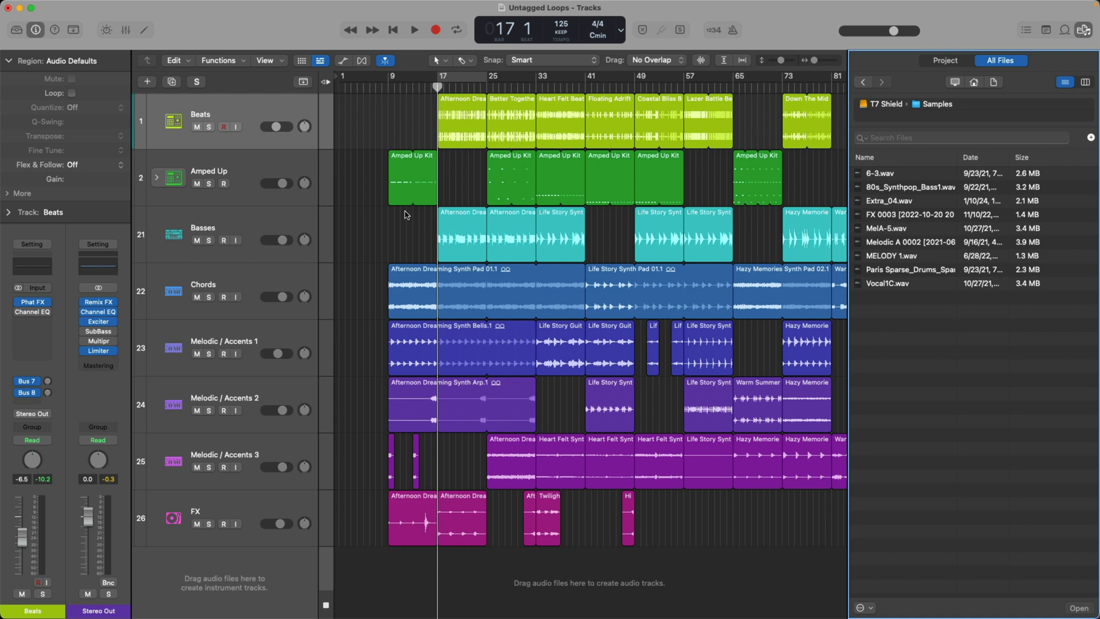
Step: With Beats soloed and the cycle playing, audition Extra_04, 80s_Synthpop_Bass1 and Paris Sparse drums
left_click(197, 127)
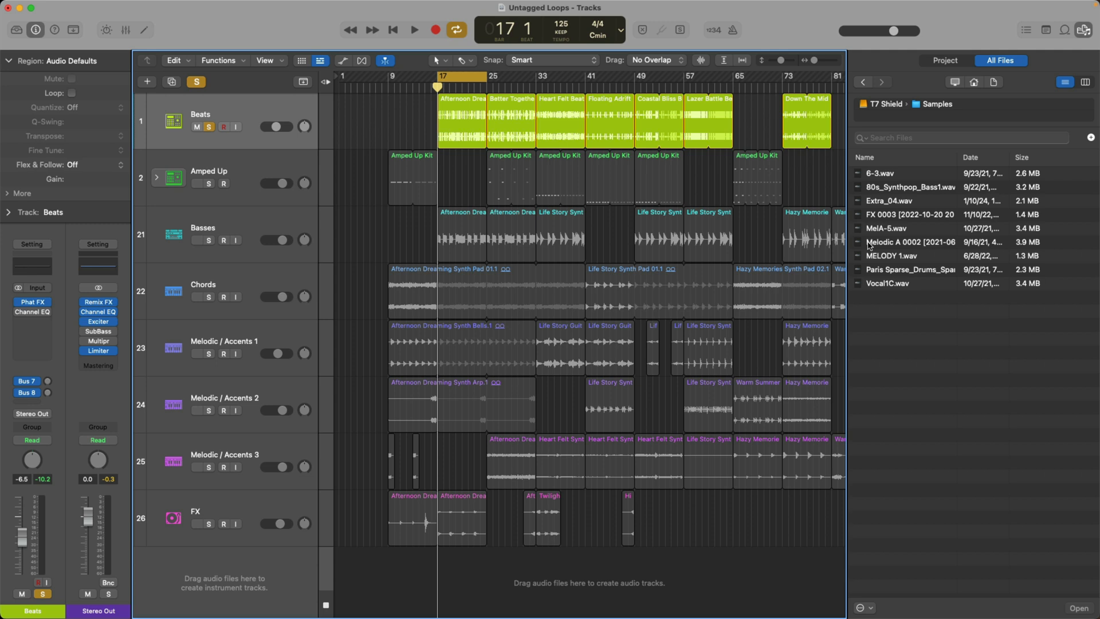
left_click(198, 184)
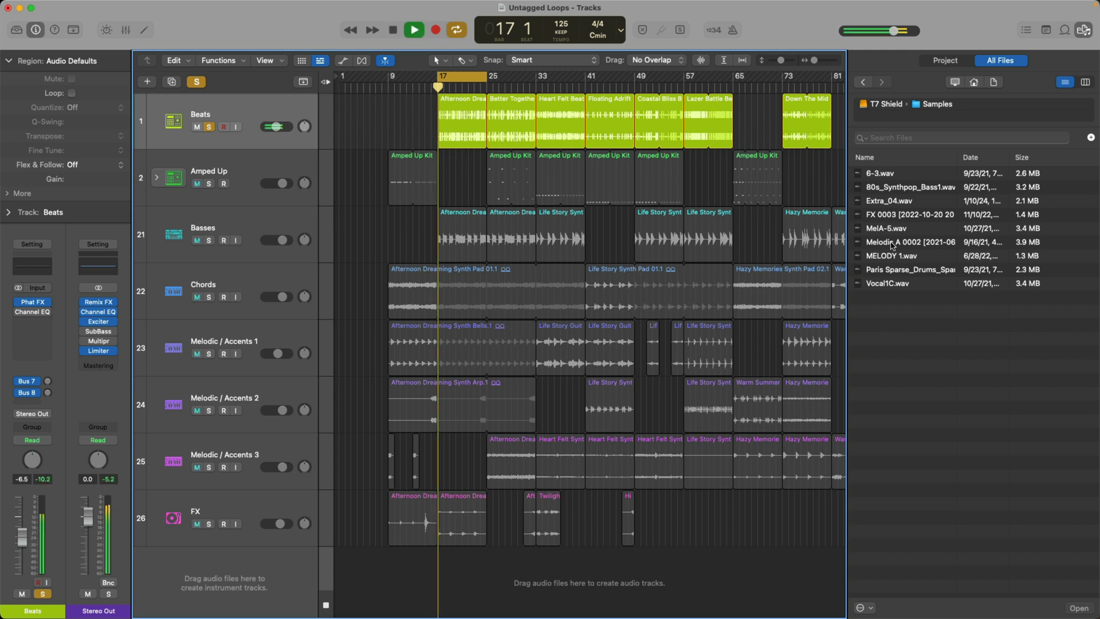
left_click(905, 201)
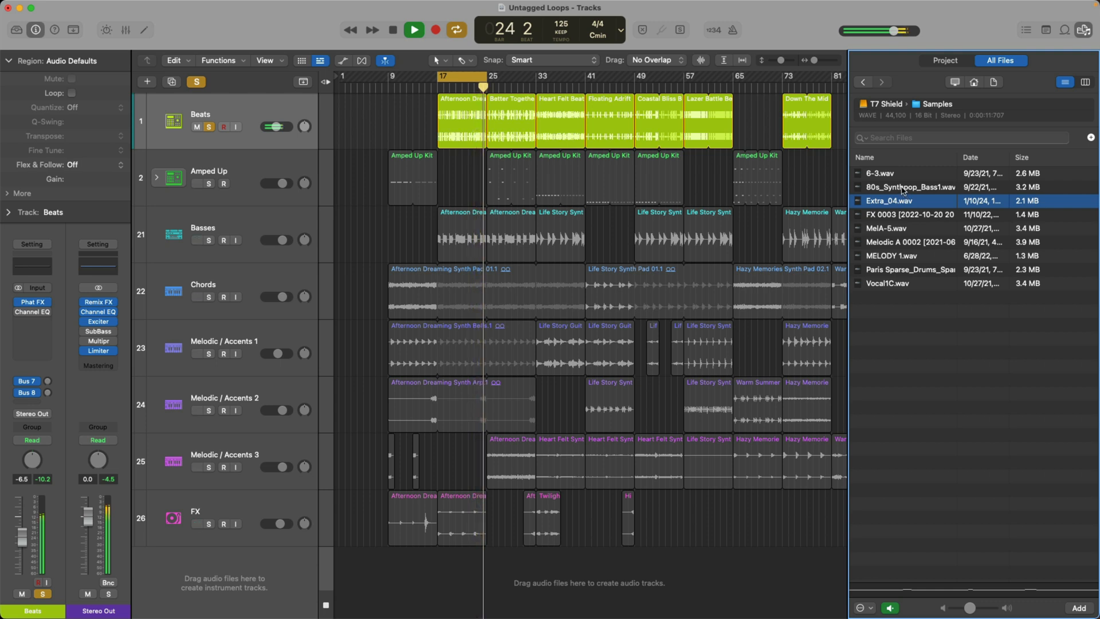
left_click(909, 187)
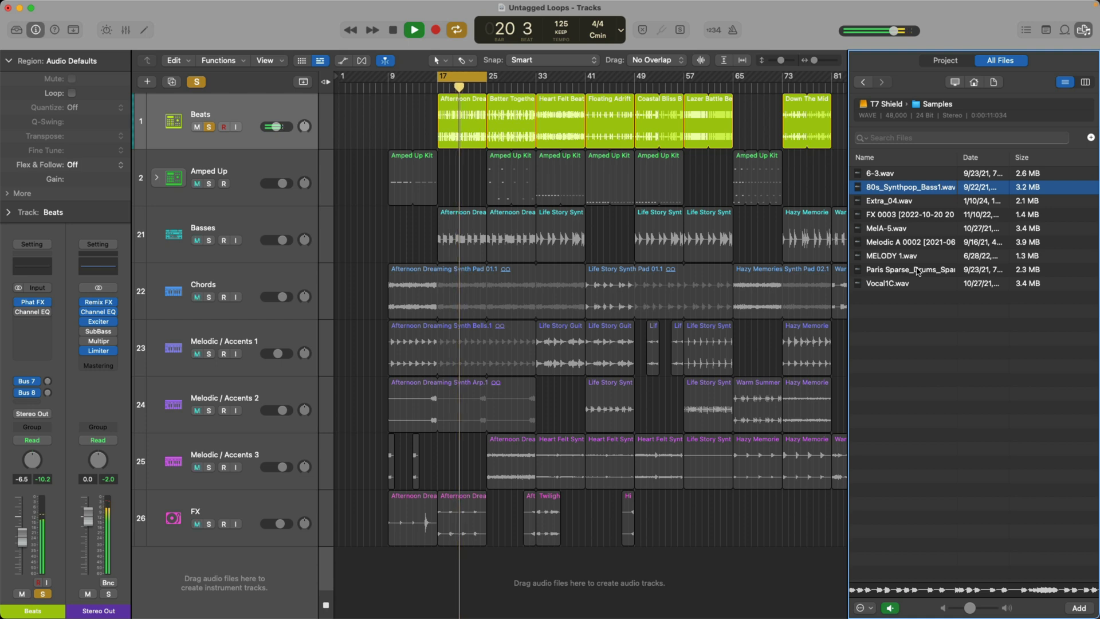
left_click(911, 269)
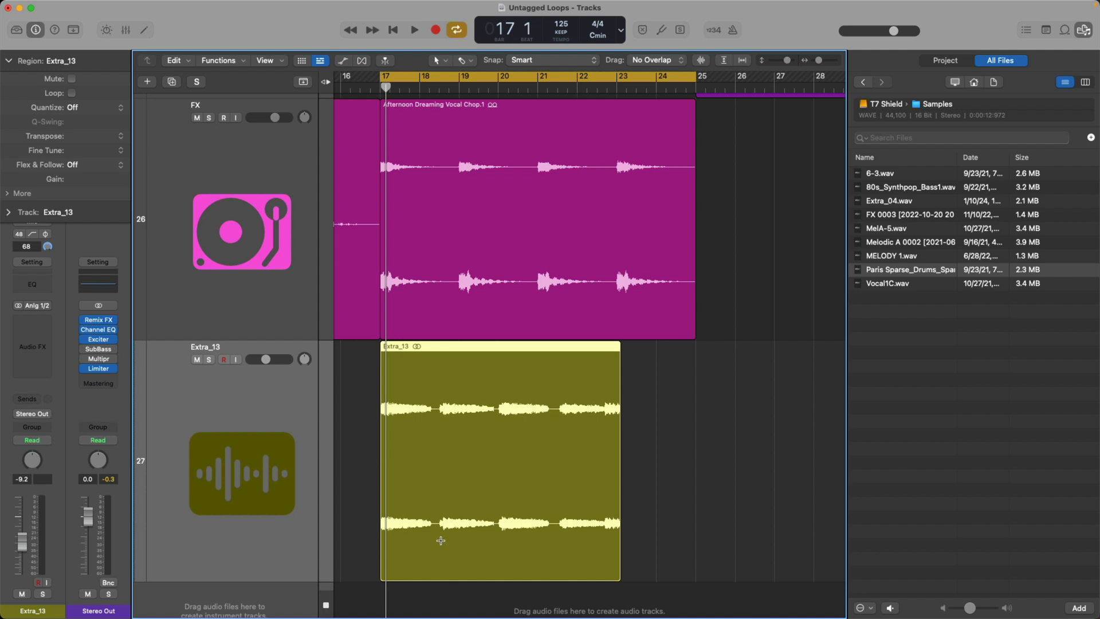
mouse_move(599, 480)
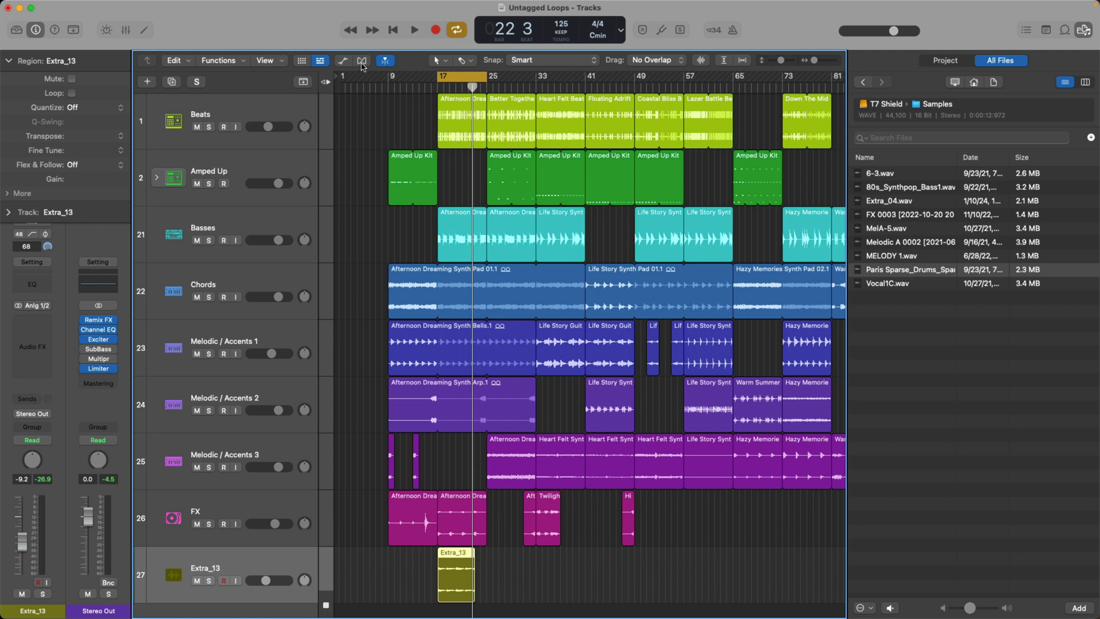
Step: Apply Polyphonic flex time to Extra_13 and stretch its region to four bars ending at bar 21
left_click(359, 60)
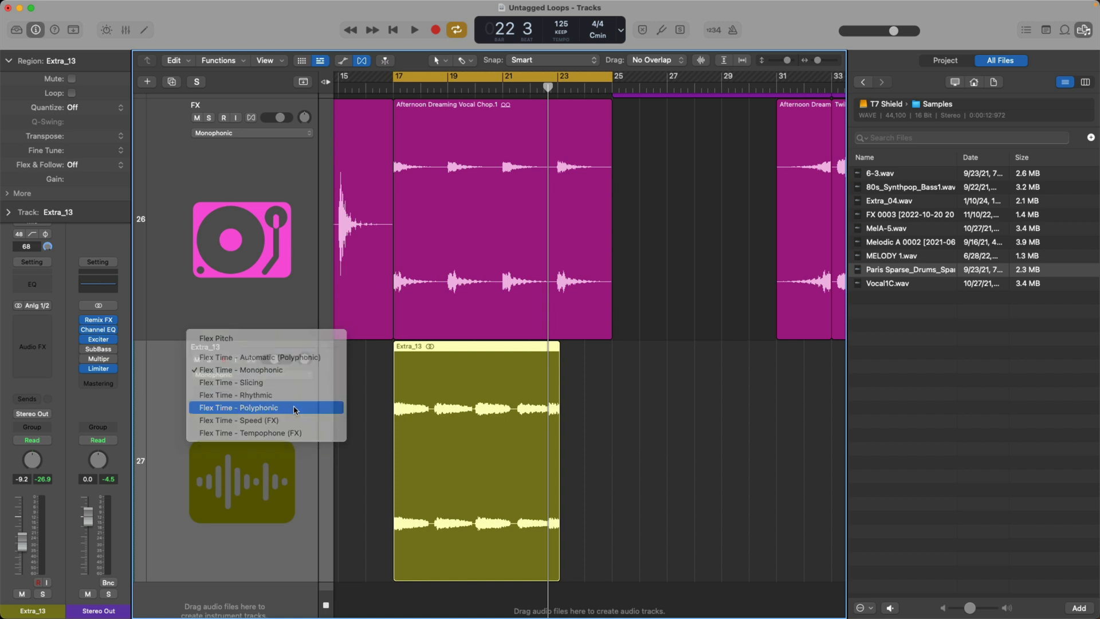
left_click(238, 408)
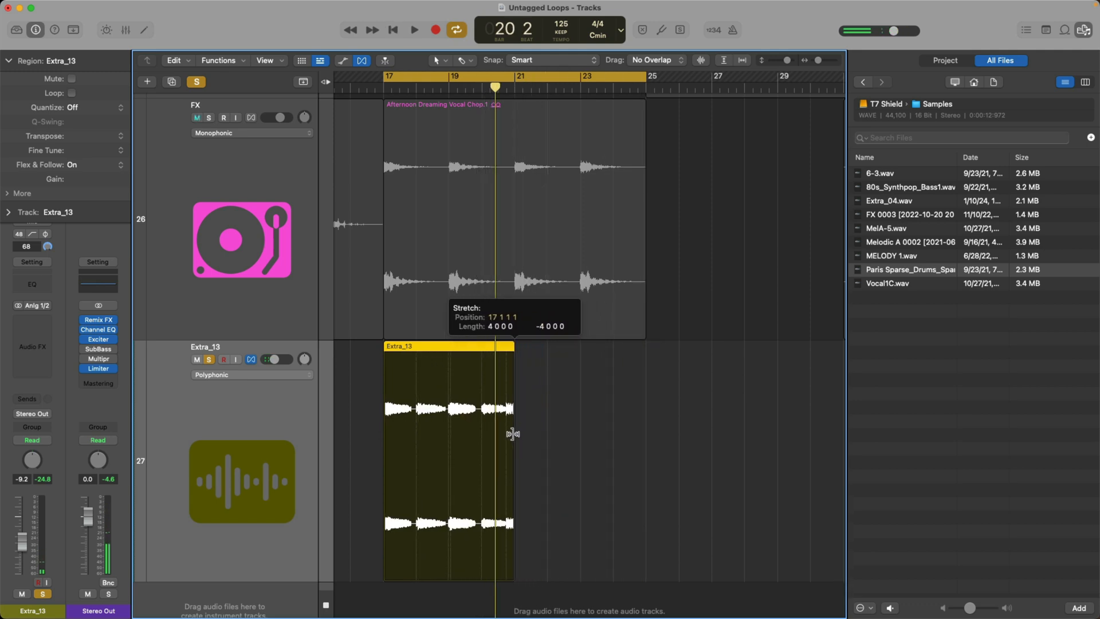
left_click(414, 29)
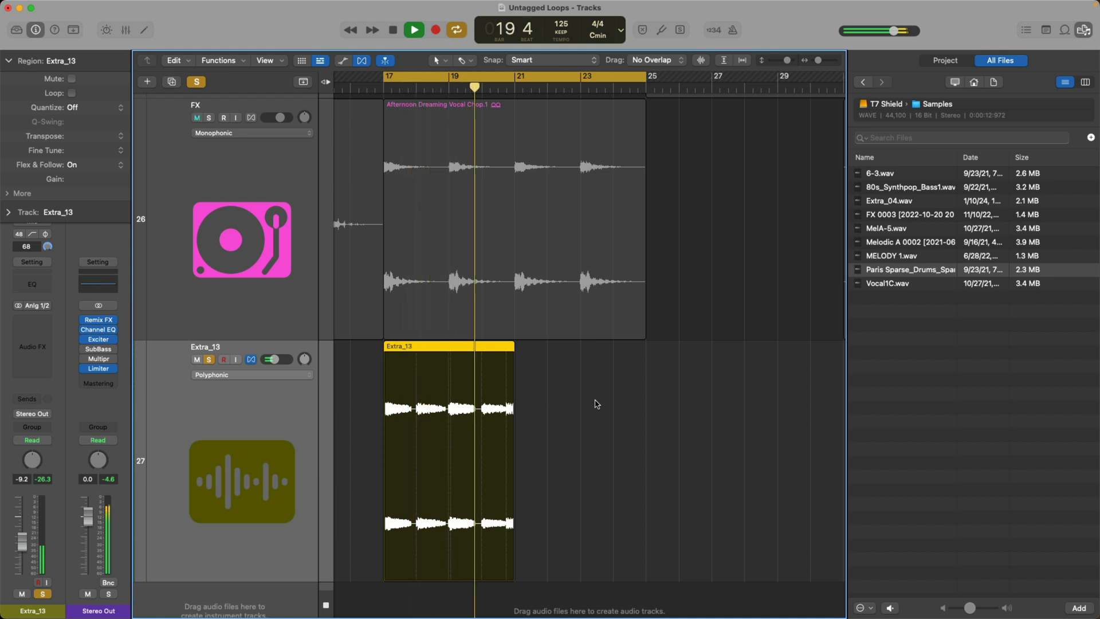
left_click(412, 30)
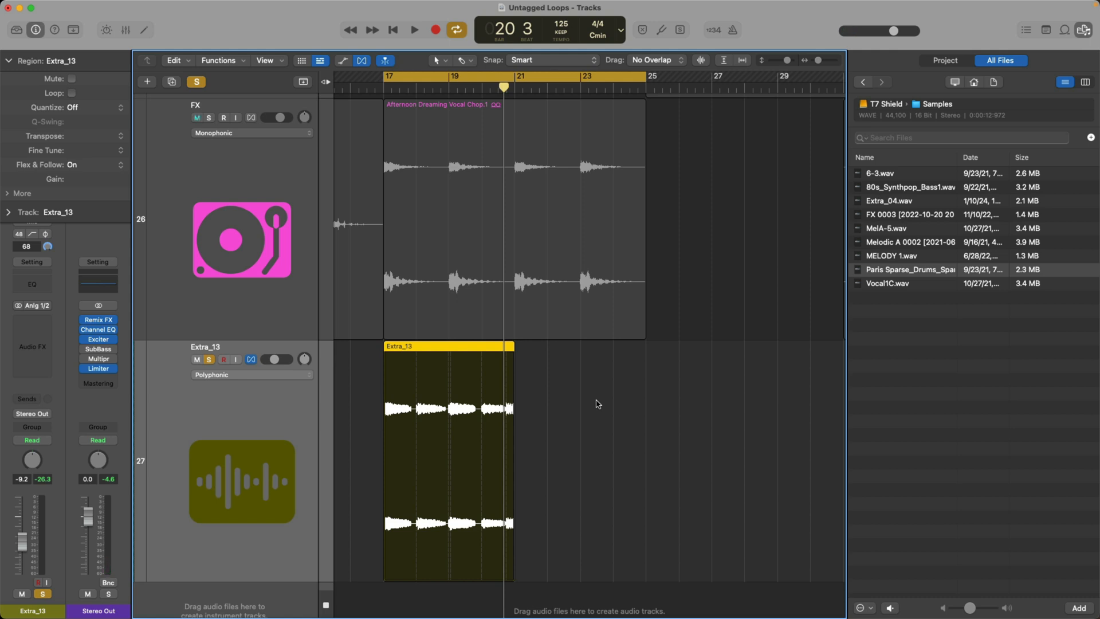
Step: Adjust the track header controls and select the Extra_13 region
left_click(197, 116)
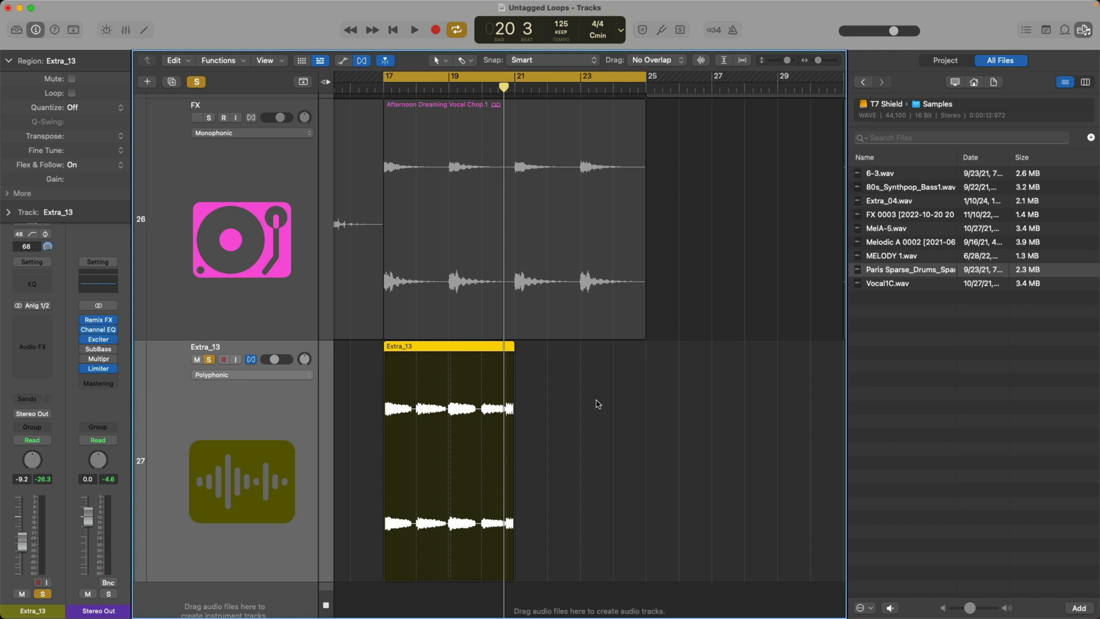
left_click(199, 117)
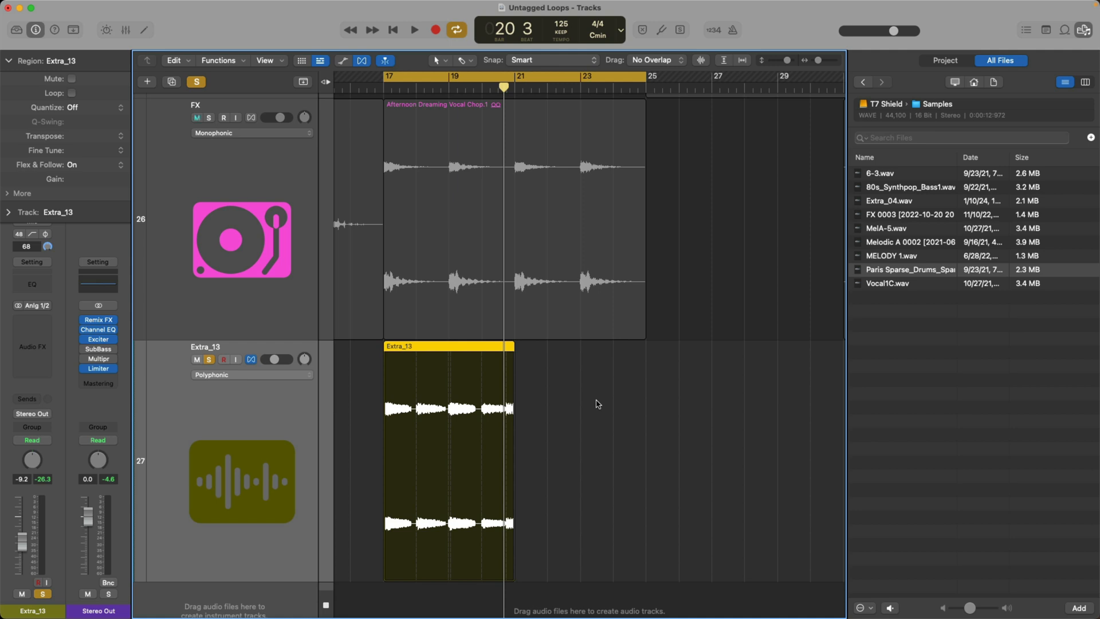
left_click(492, 211)
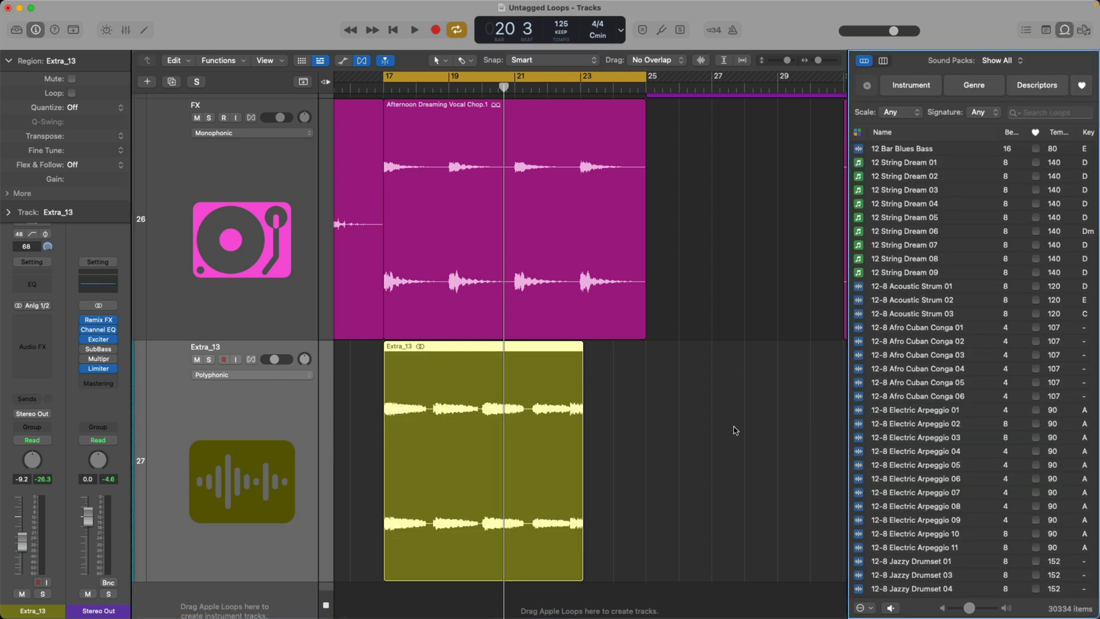
mouse_move(1041, 53)
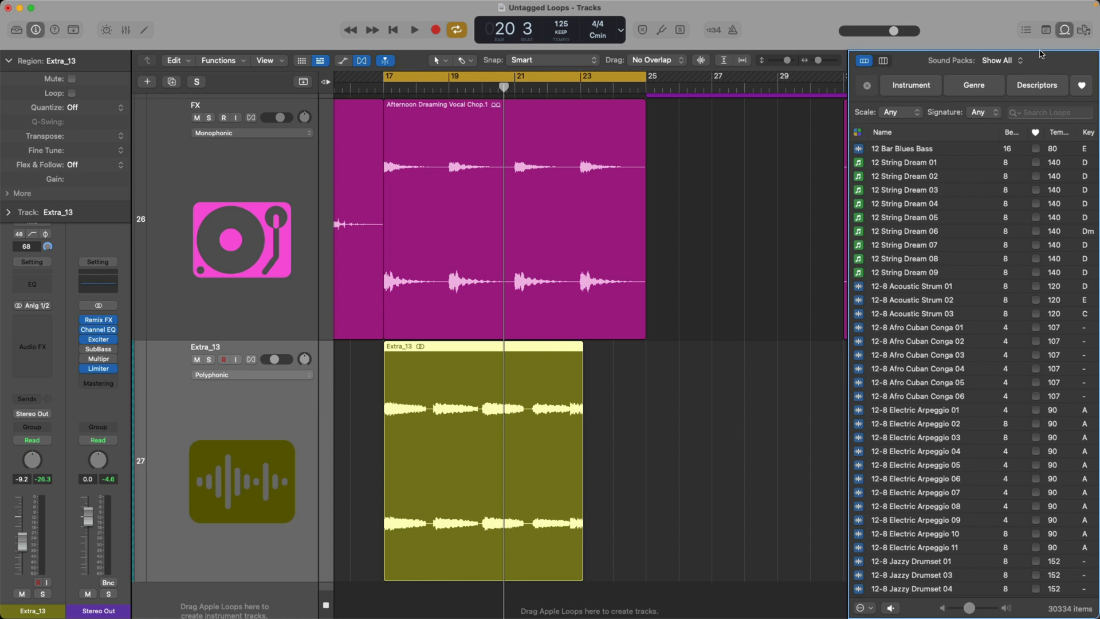
mouse_move(780, 154)
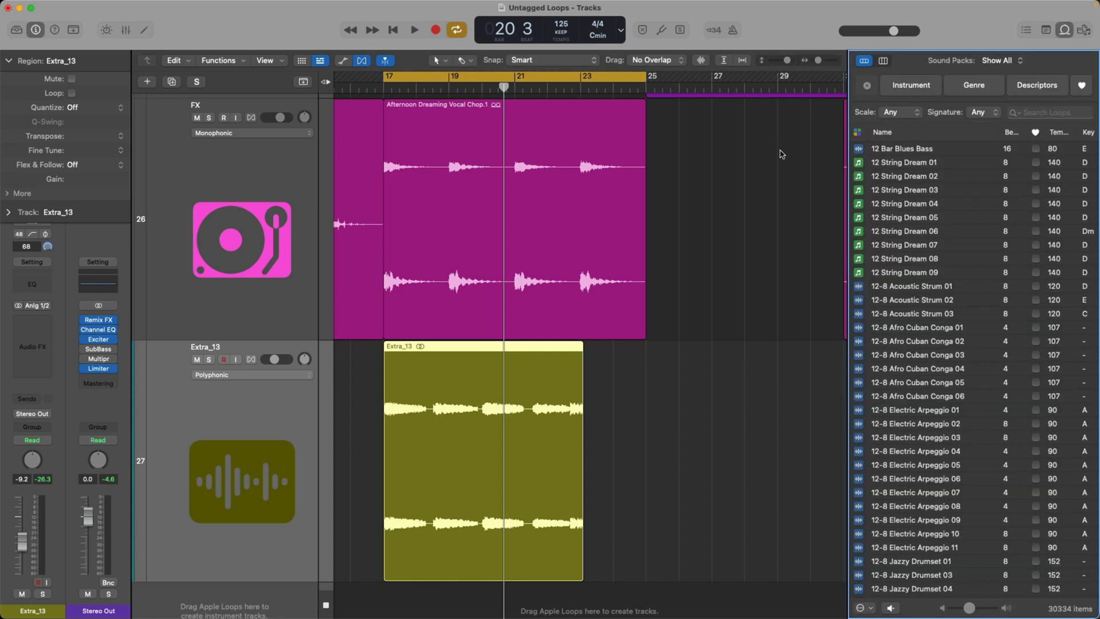
mouse_move(786, 154)
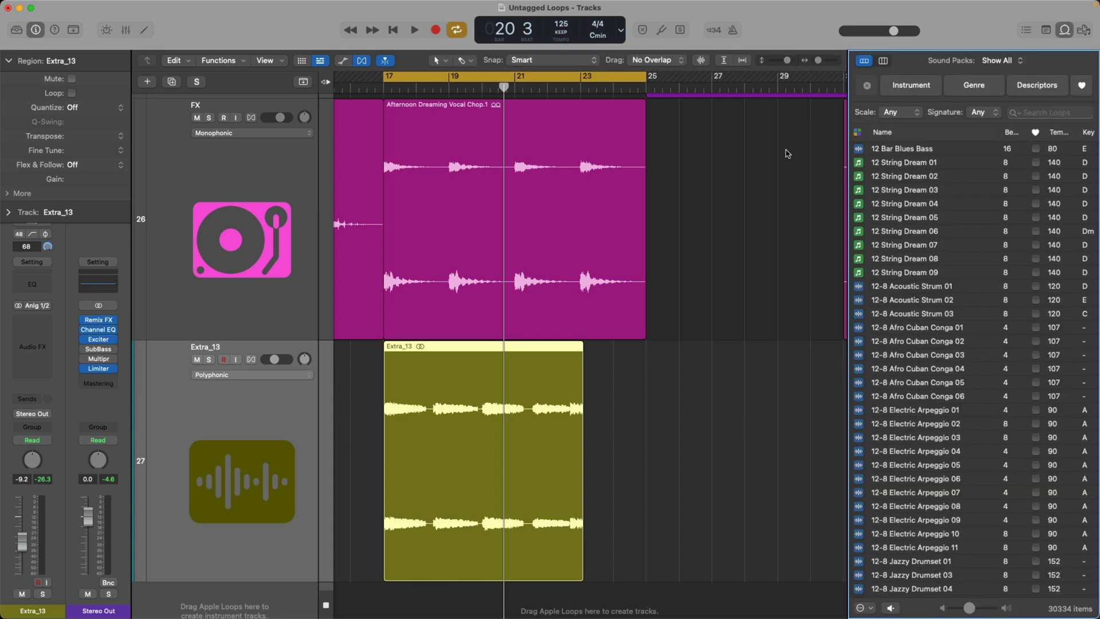
Step: Scroll down through the Apple Loops library list
scroll("down", 3)
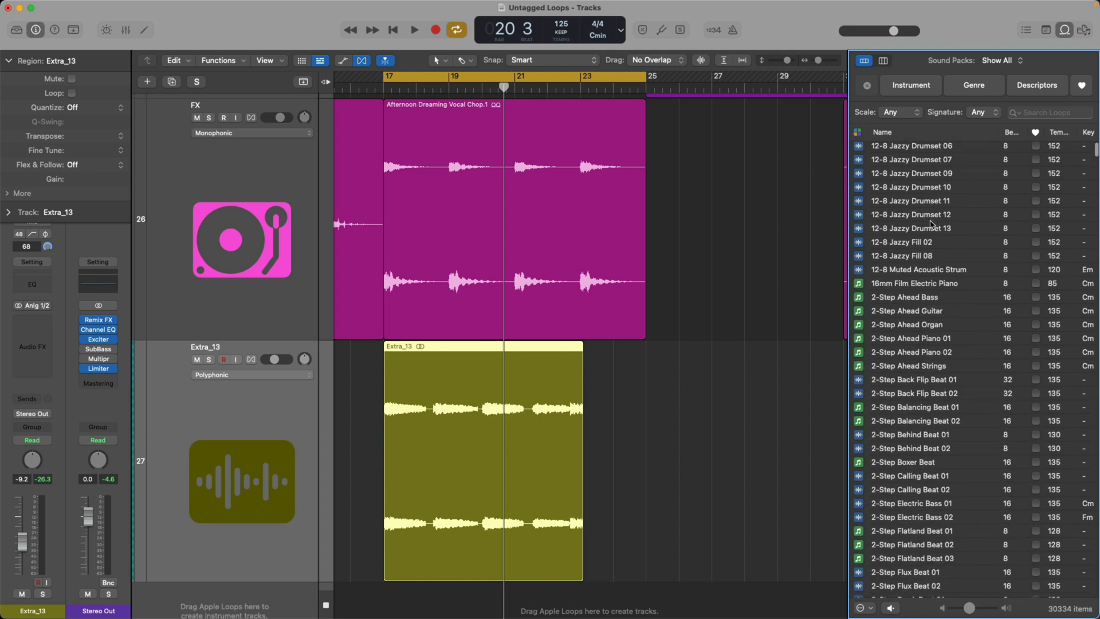
scroll("down", 3)
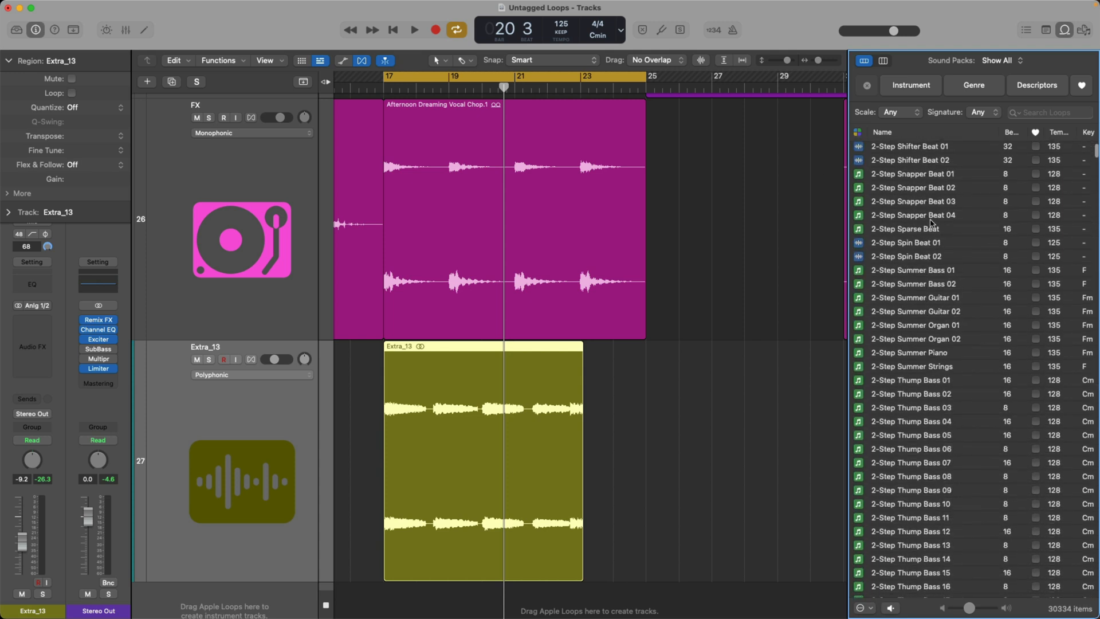
scroll("down", 3)
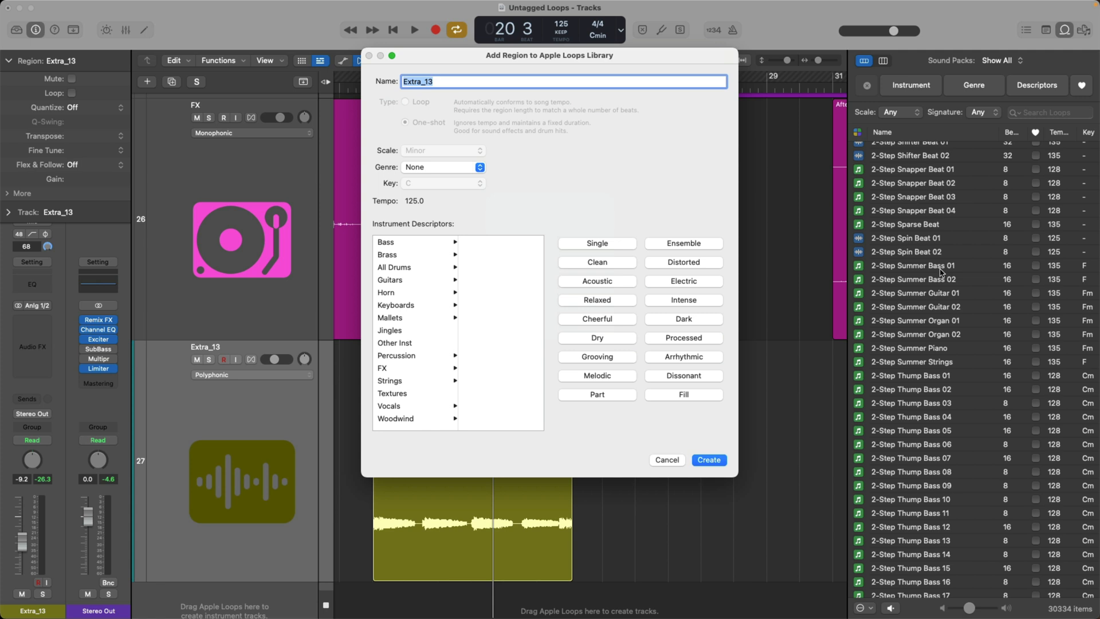
mouse_move(444, 110)
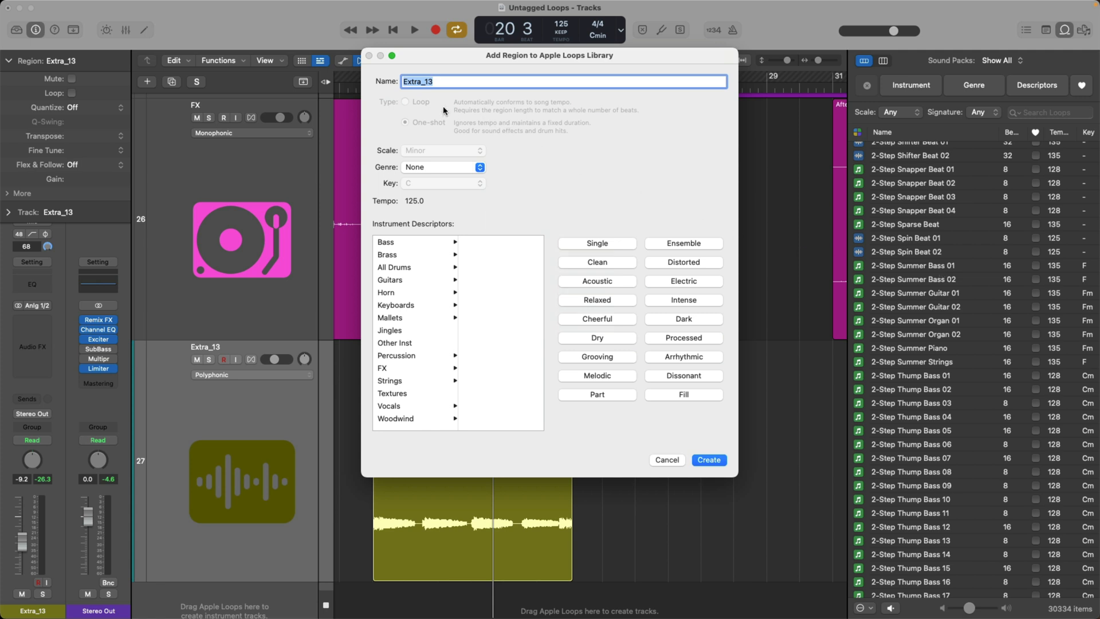
mouse_move(400, 145)
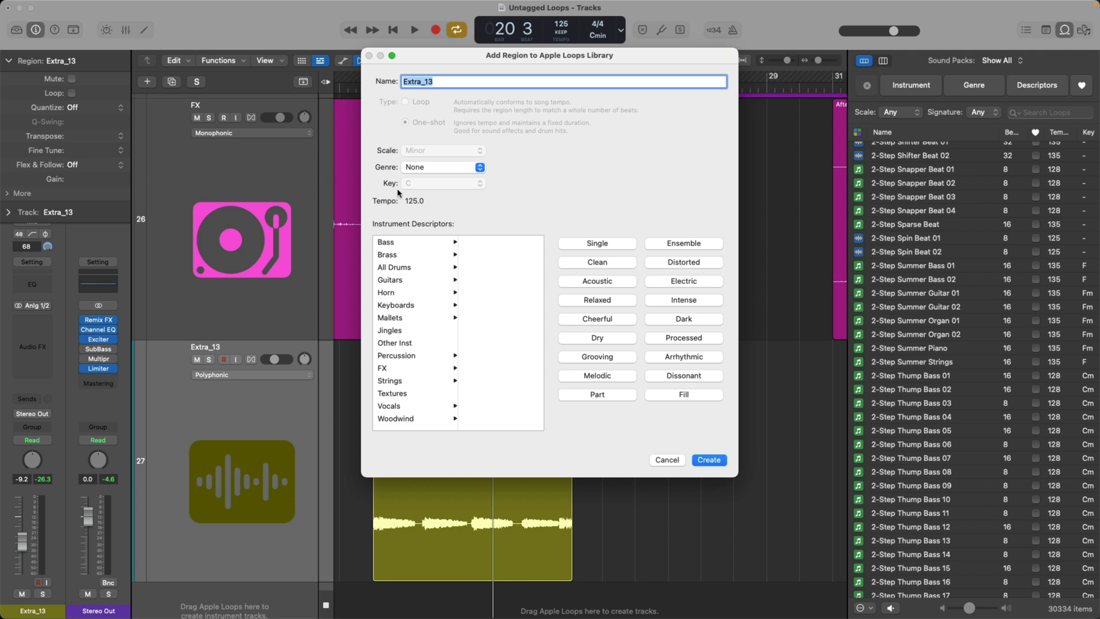
mouse_move(506, 227)
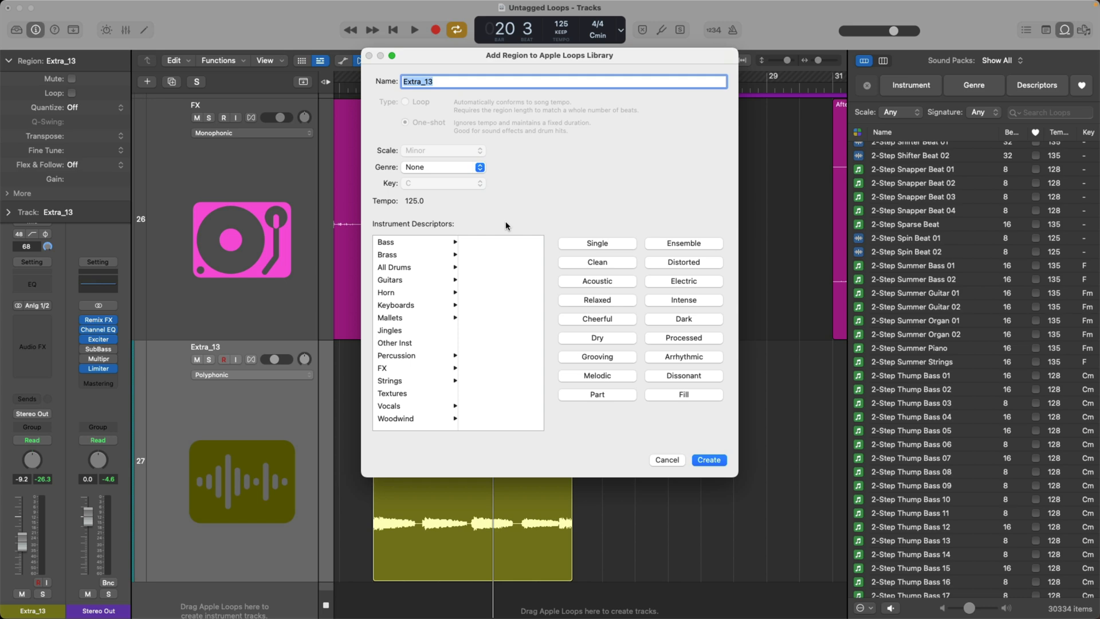
mouse_move(461, 148)
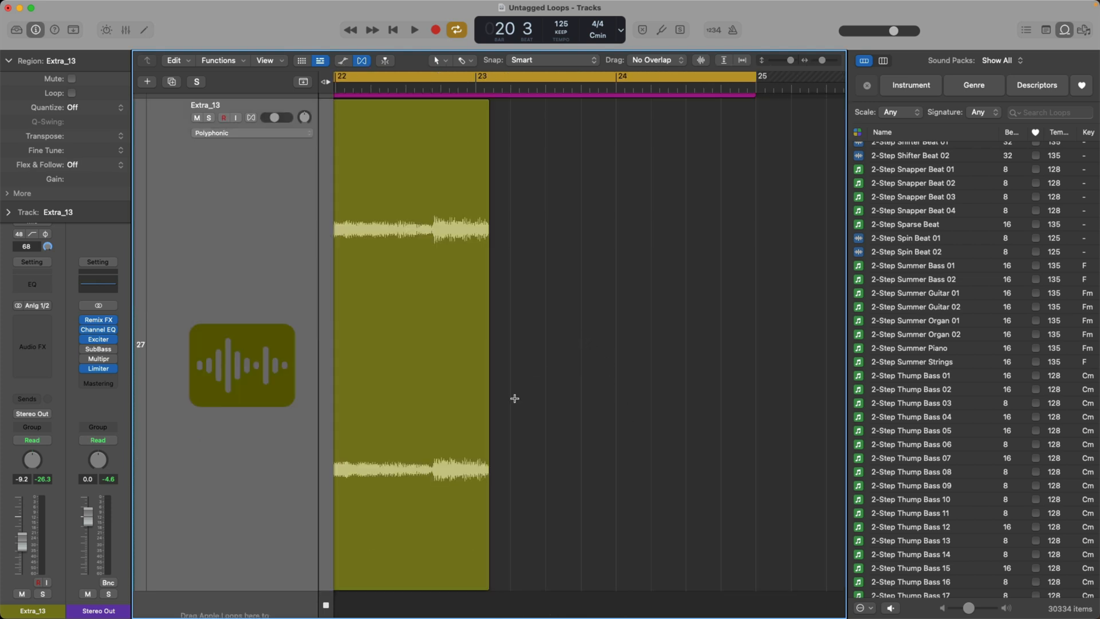
mouse_move(511, 180)
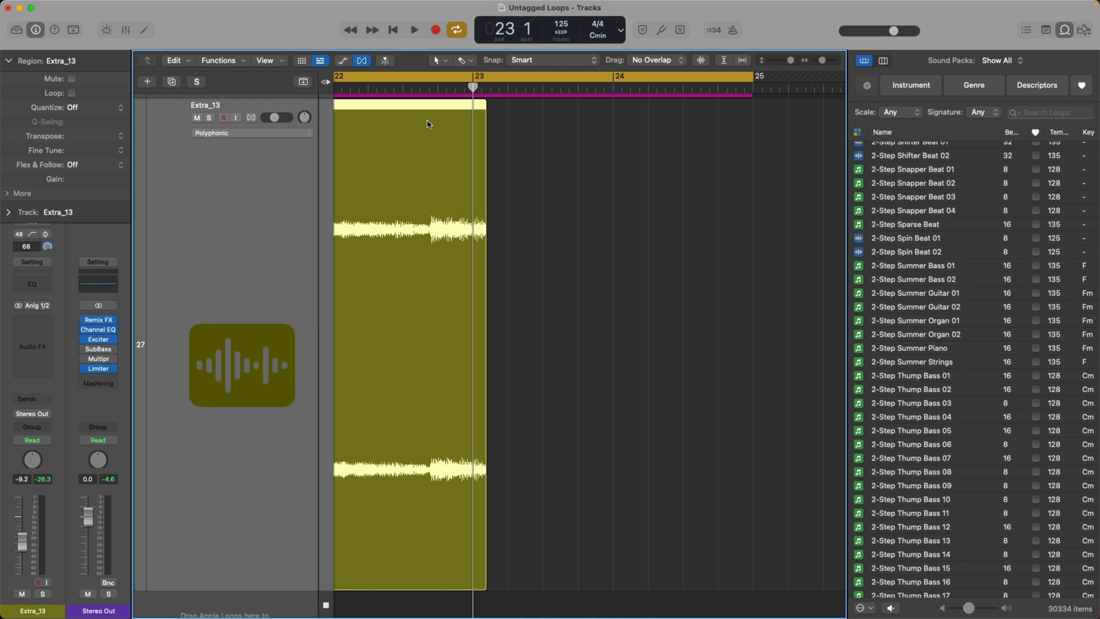
mouse_move(490, 168)
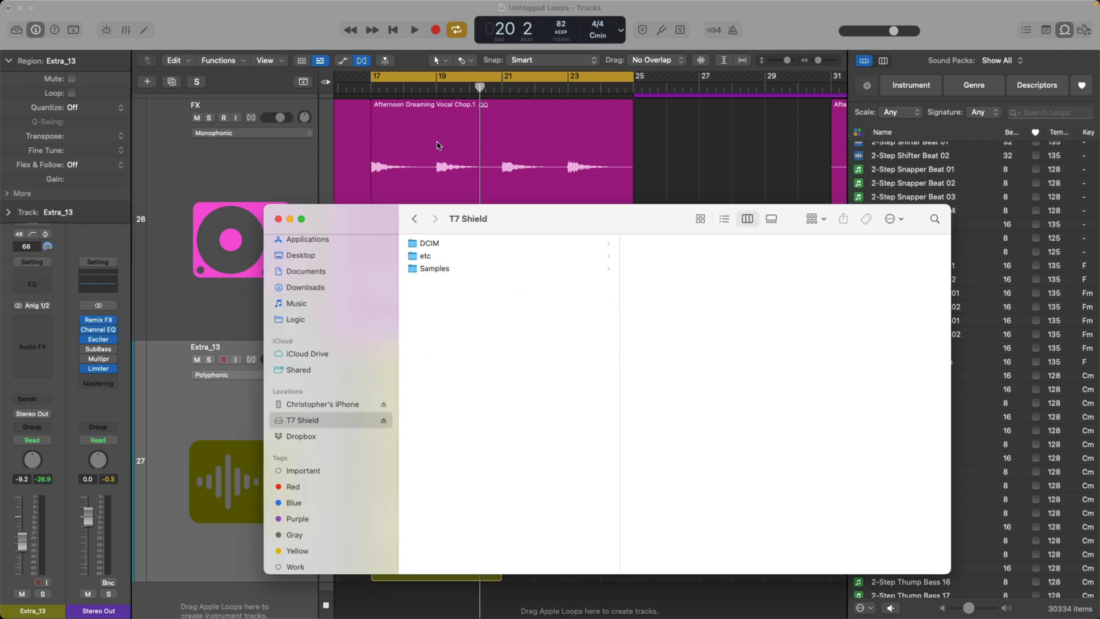
mouse_move(319, 419)
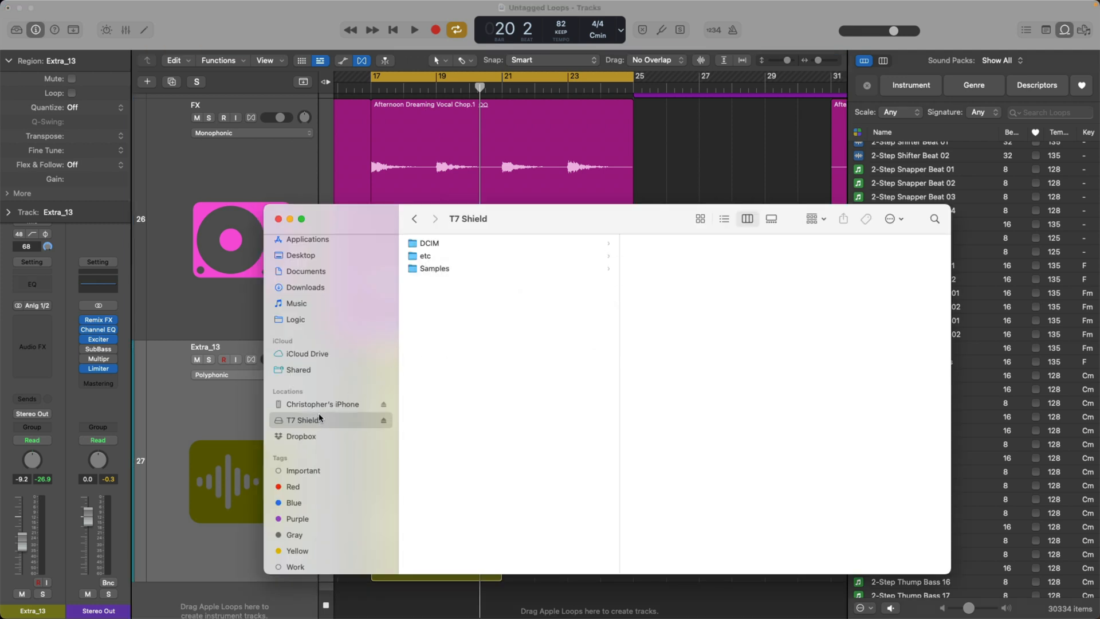
Step: Add the T7 Shield Samples folder to the Loop Browser as Untagged Loops
left_click(434, 268)
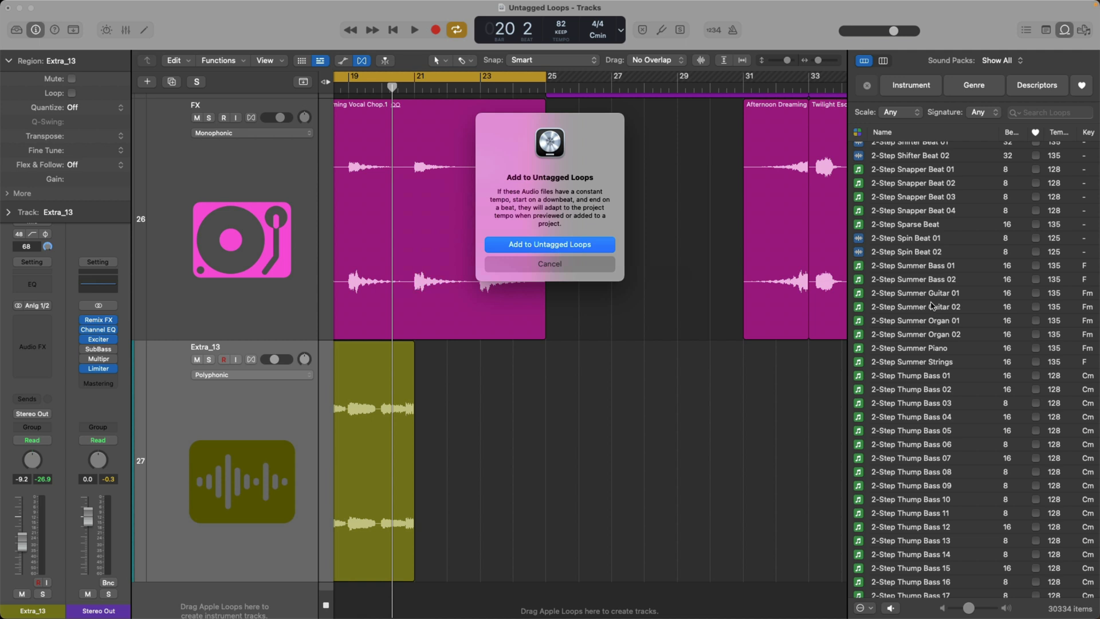
mouse_move(686, 326)
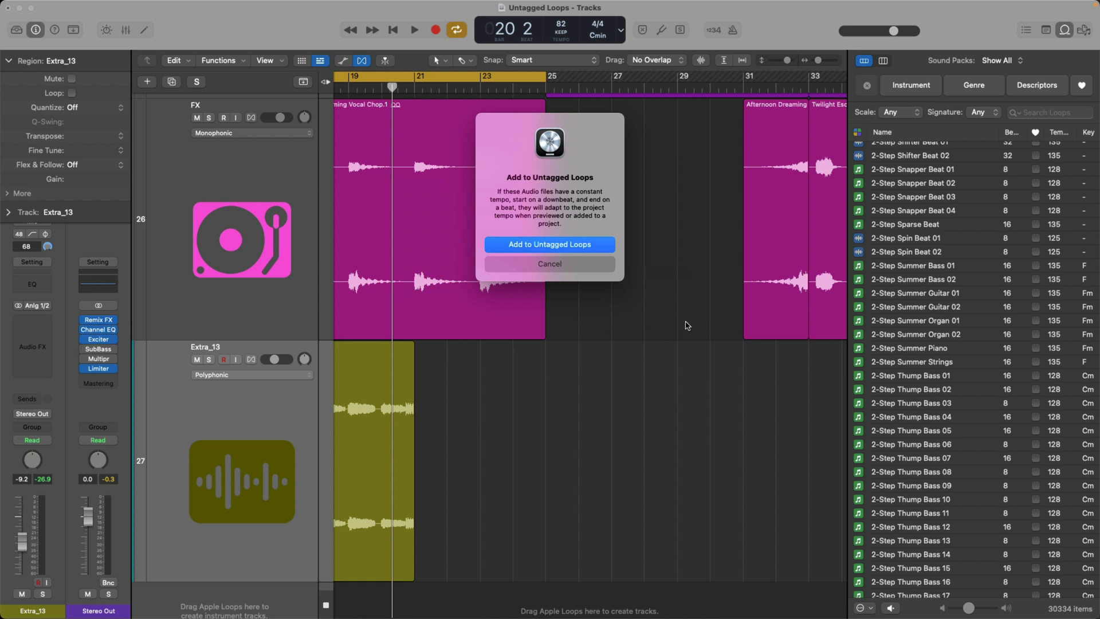
left_click(549, 244)
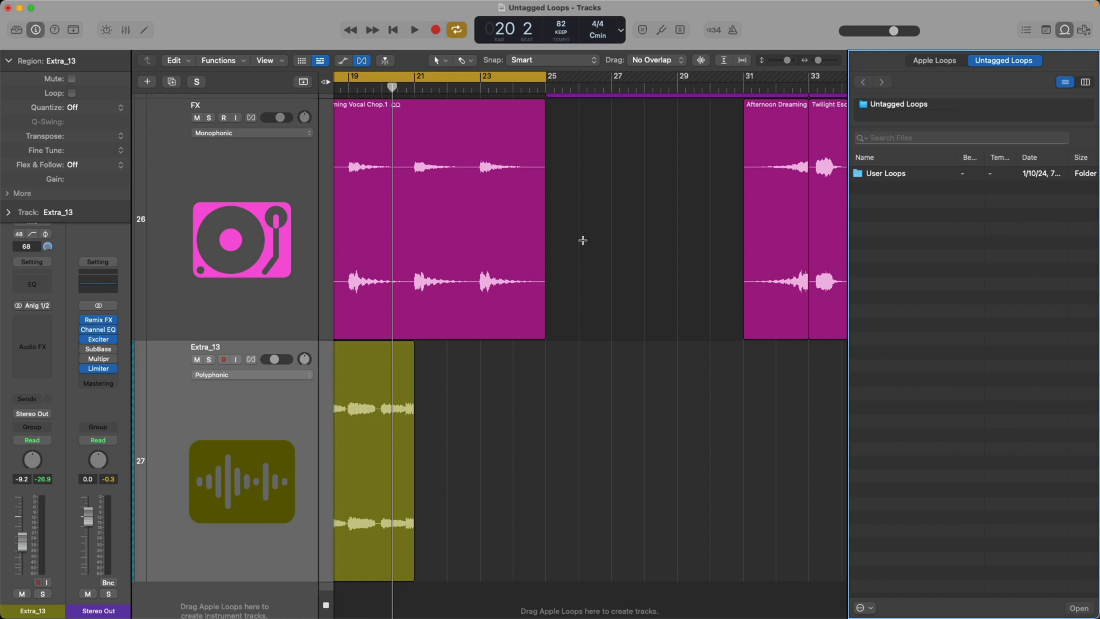
mouse_move(954, 69)
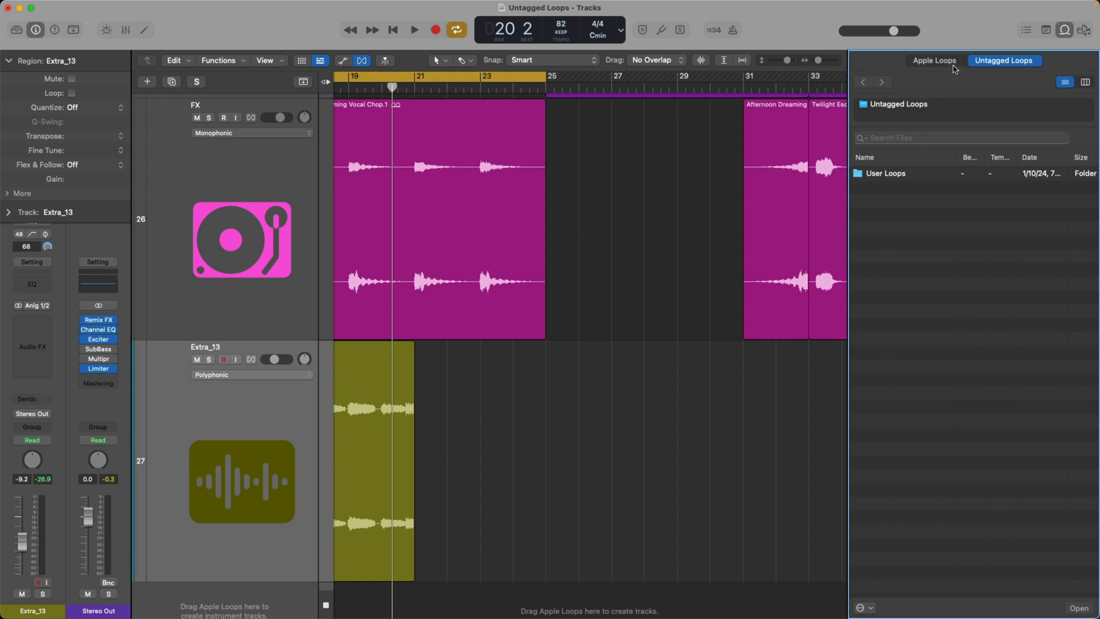
Step: Refresh Untagged Loops via the Apple Loops tab and list the User Loops folder's WAV files
left_click(935, 61)
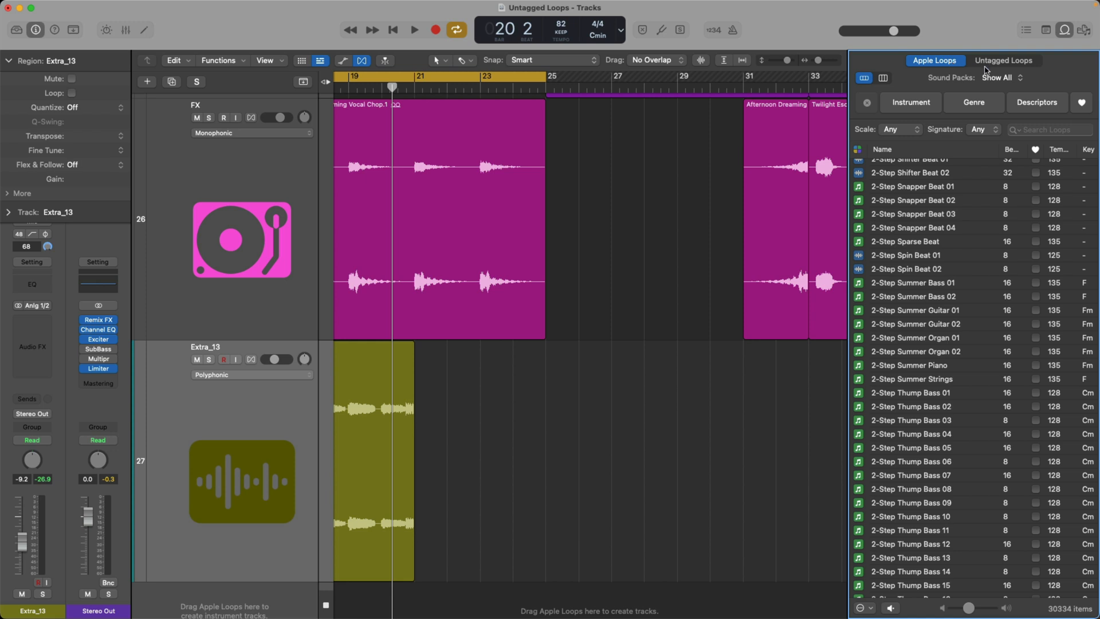
left_click(1002, 61)
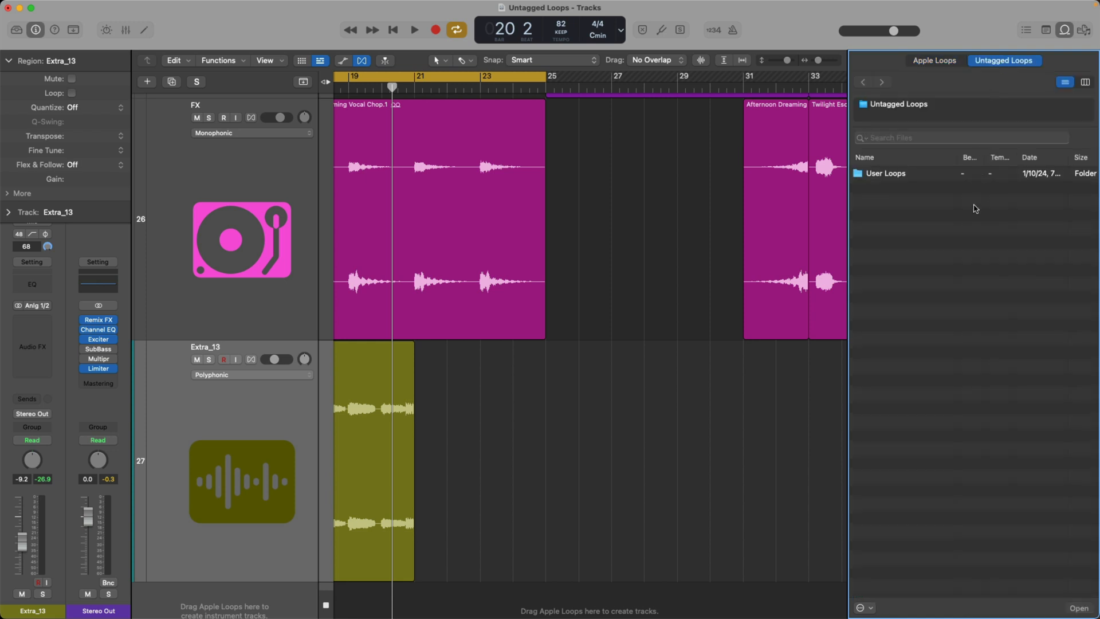
double_click(886, 173)
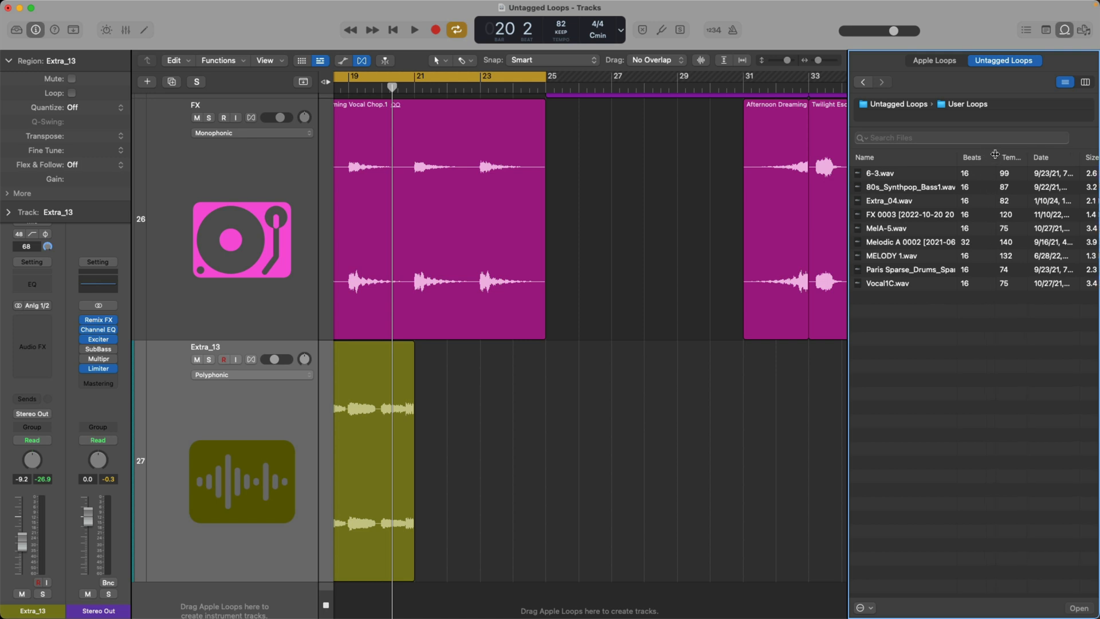
mouse_move(1028, 153)
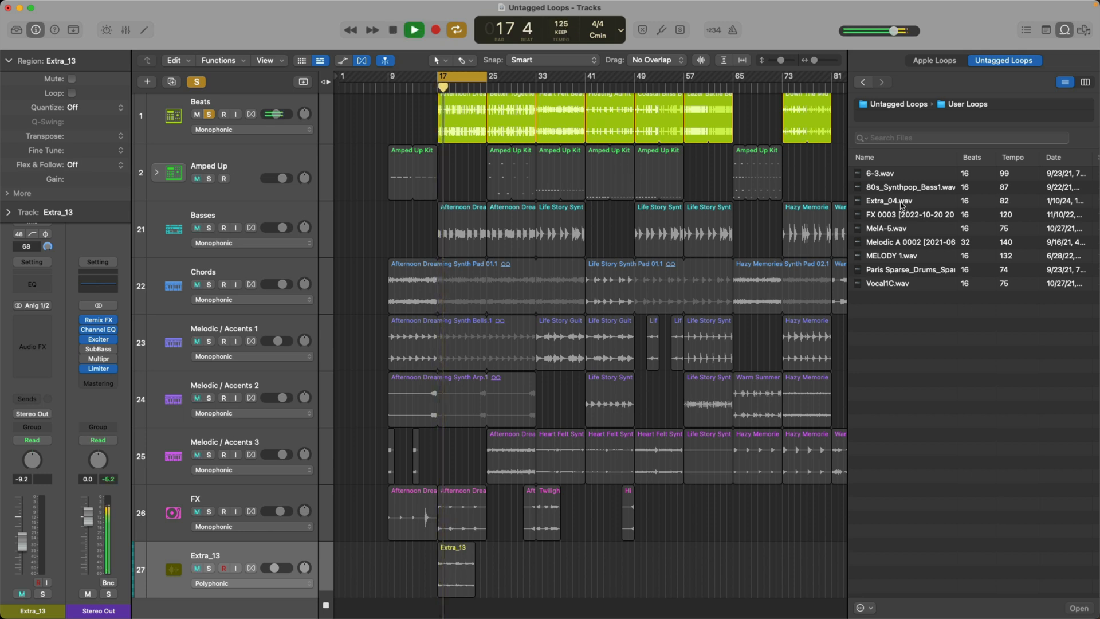
Step: Audition Extra_04.wav, 80s_Synthpop_Bass1.wav and Paris Sparse drums from User Loops, then stop preview
left_click(905, 200)
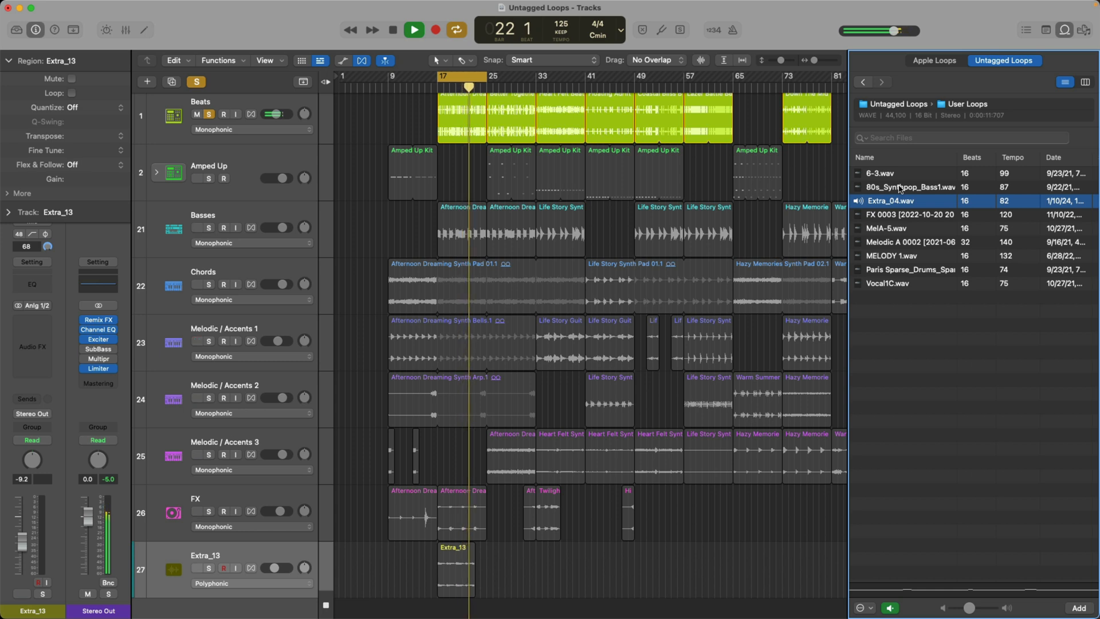
left_click(909, 187)
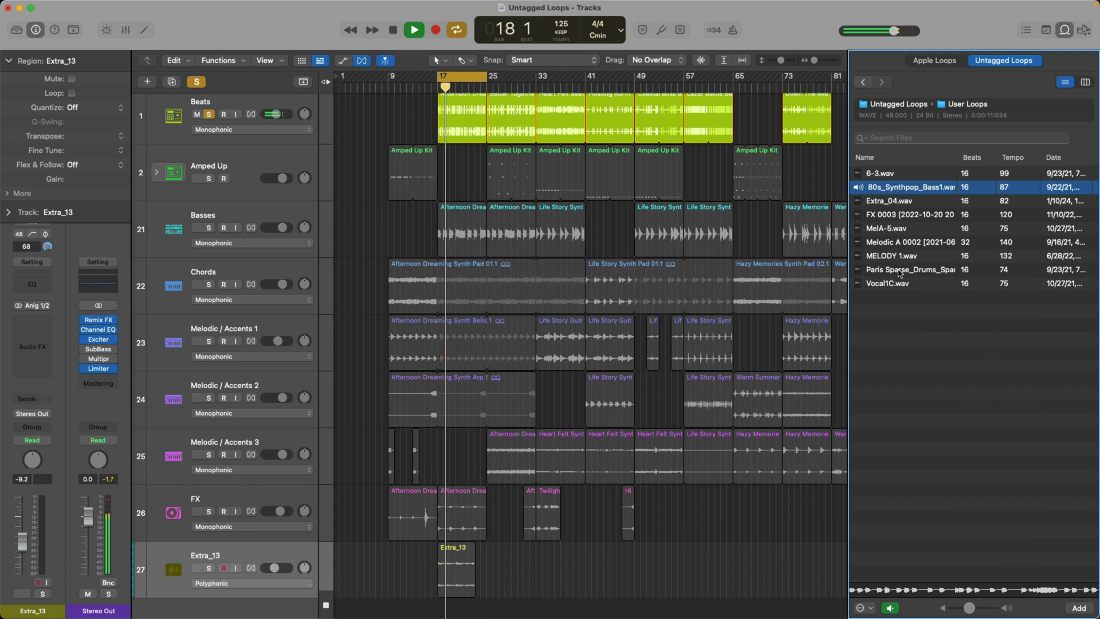
left_click(910, 269)
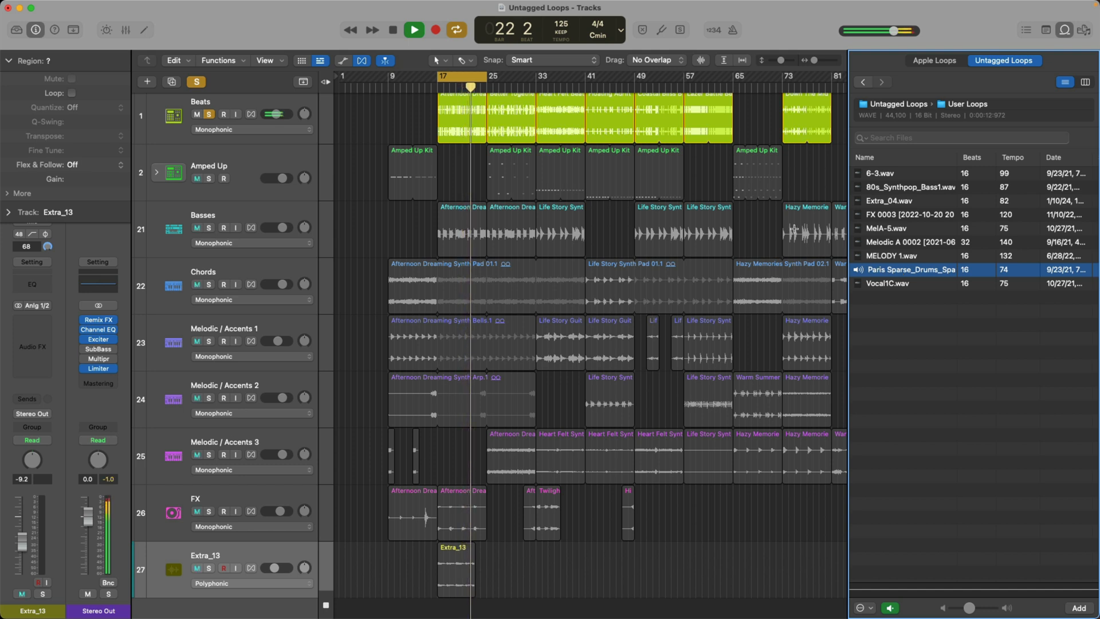
left_click(414, 30)
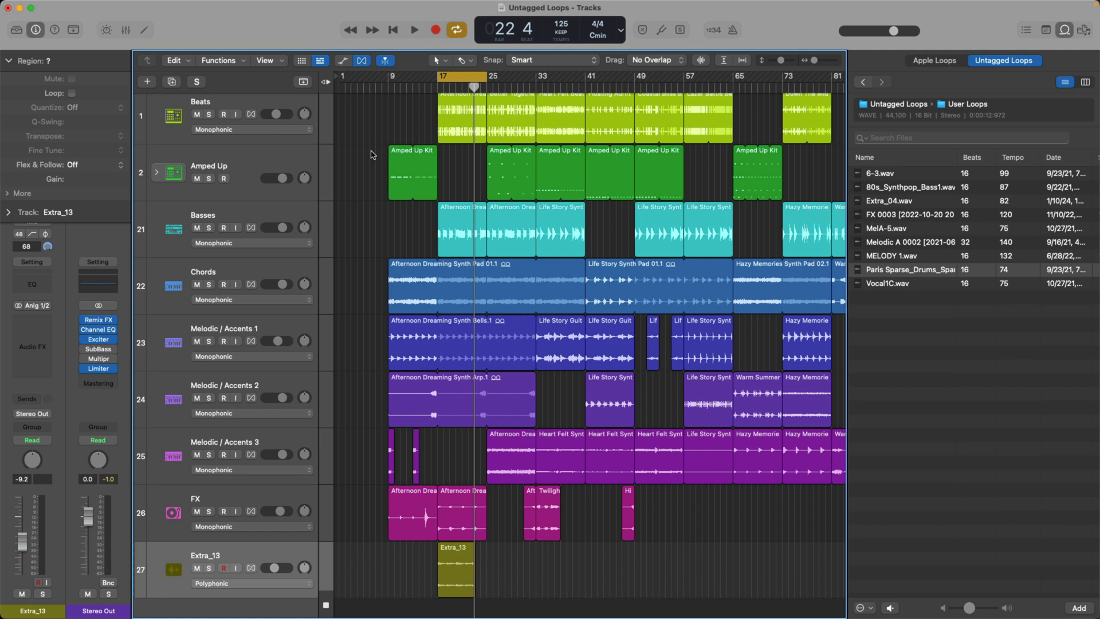
mouse_move(753, 340)
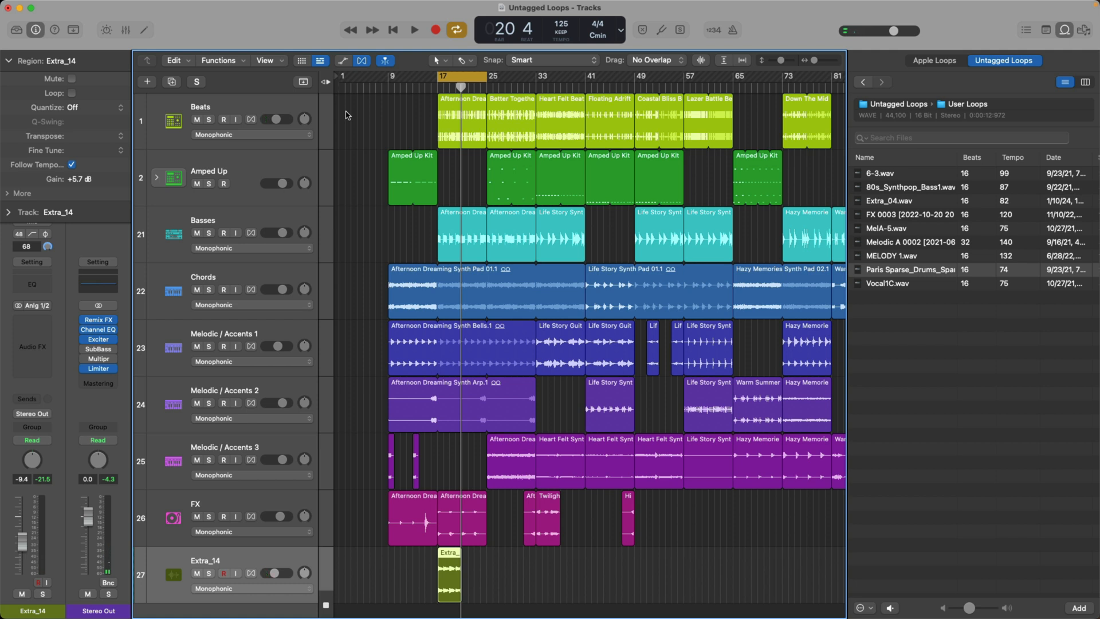
Step: Place the Paris Sparse drums loop on track 27 at bar 17 as the Extra_14 region
left_click(911, 269)
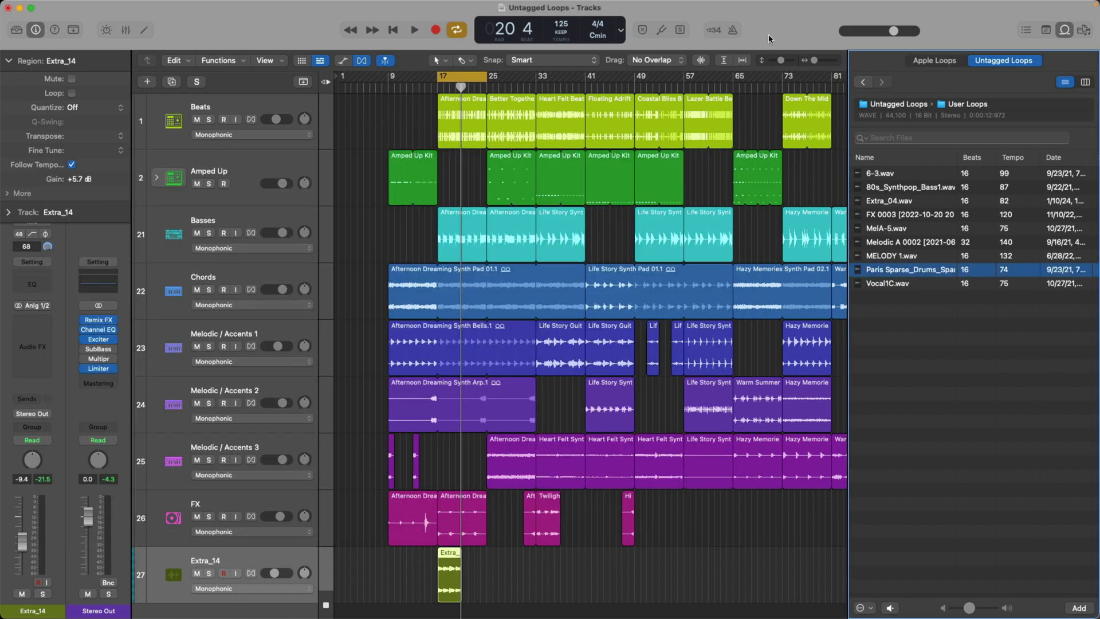
Step: Reveal the Untagged Loops User Loops folder in a Finder window
left_click(863, 83)
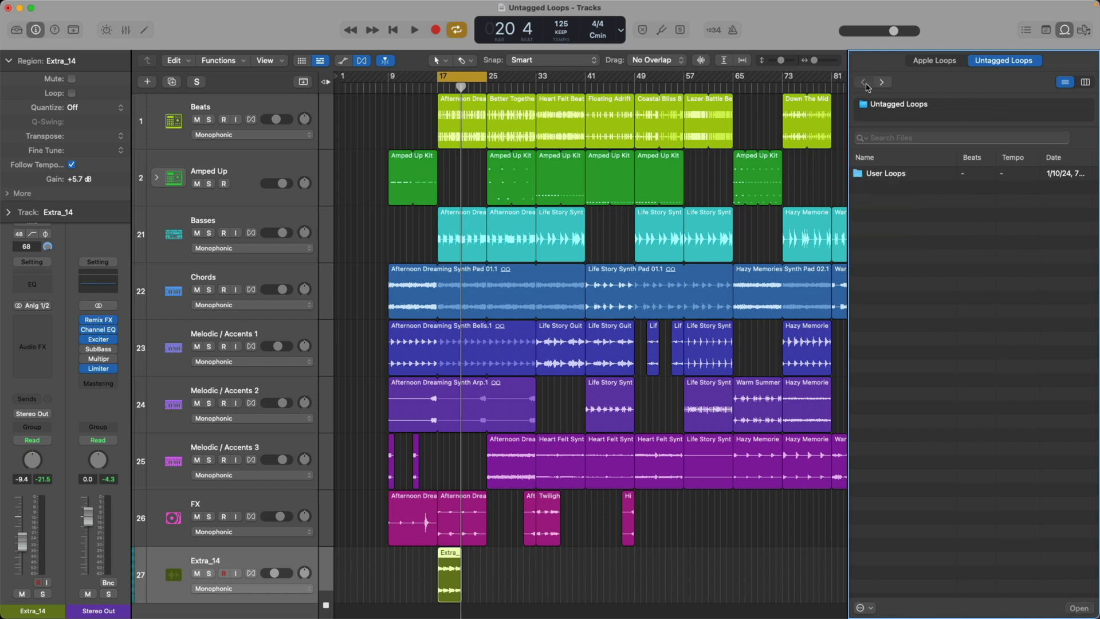
mouse_move(891, 173)
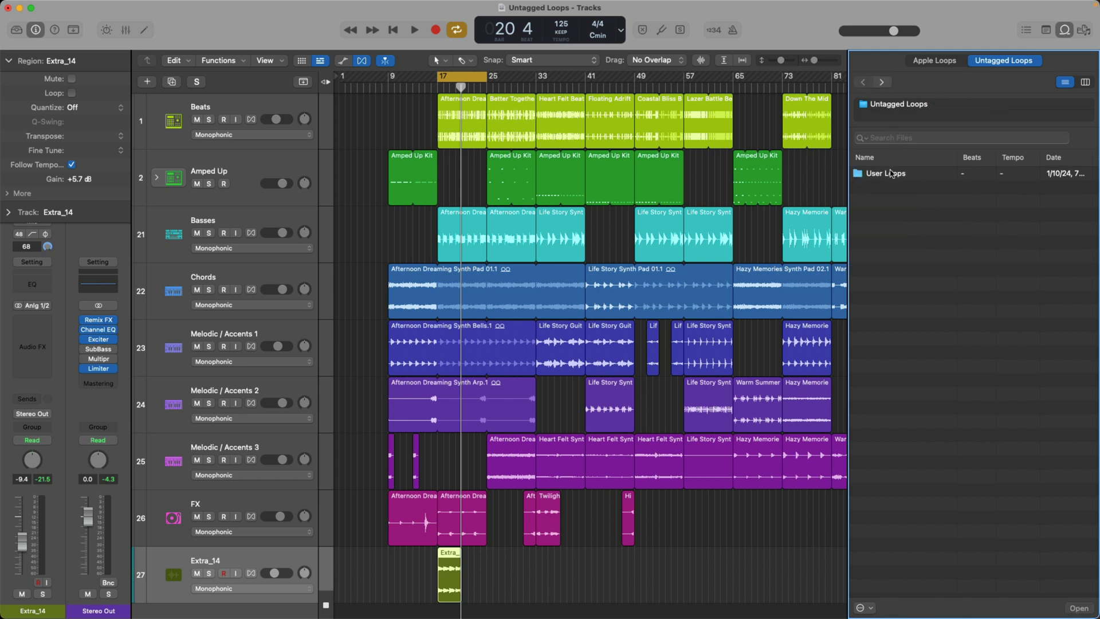
right_click(885, 173)
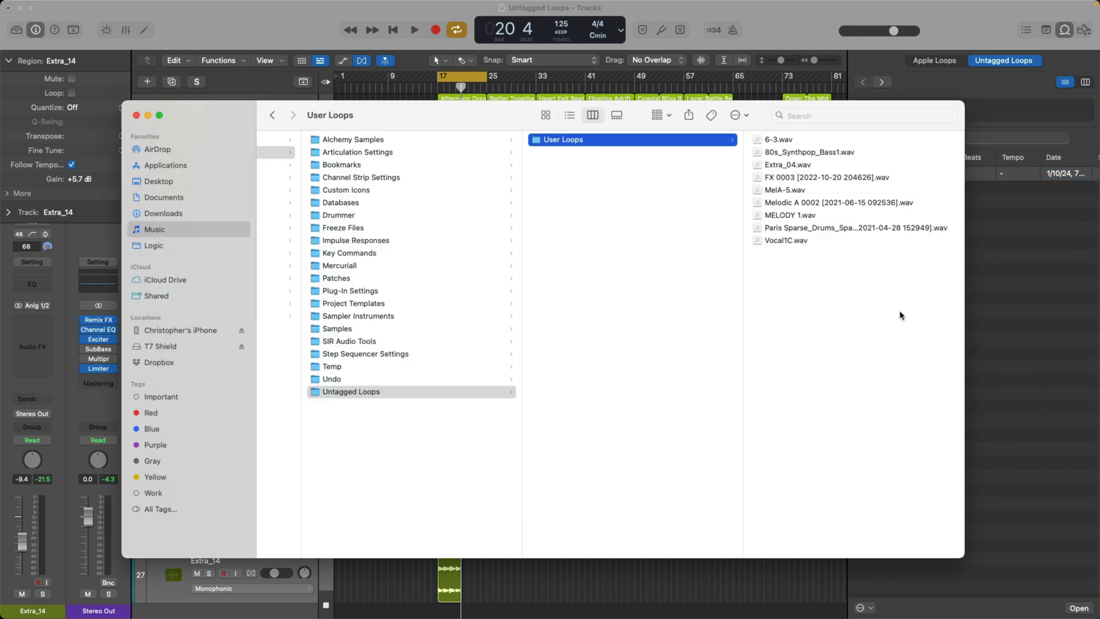
mouse_move(323, 238)
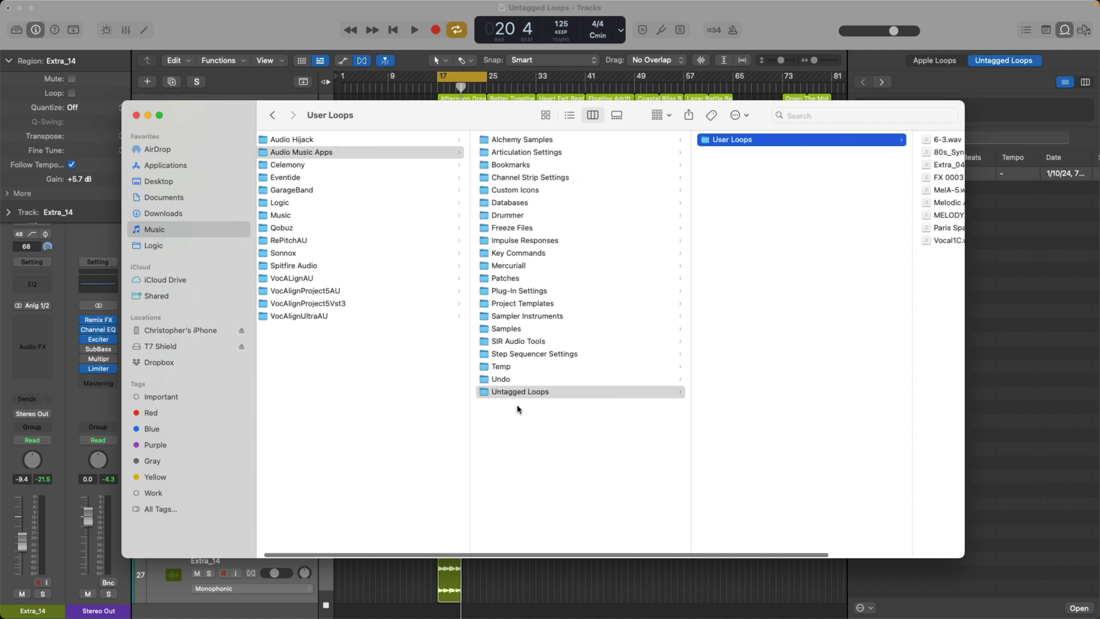
Step: Bring the User Loops WAV files back into view in Finder
left_click(729, 139)
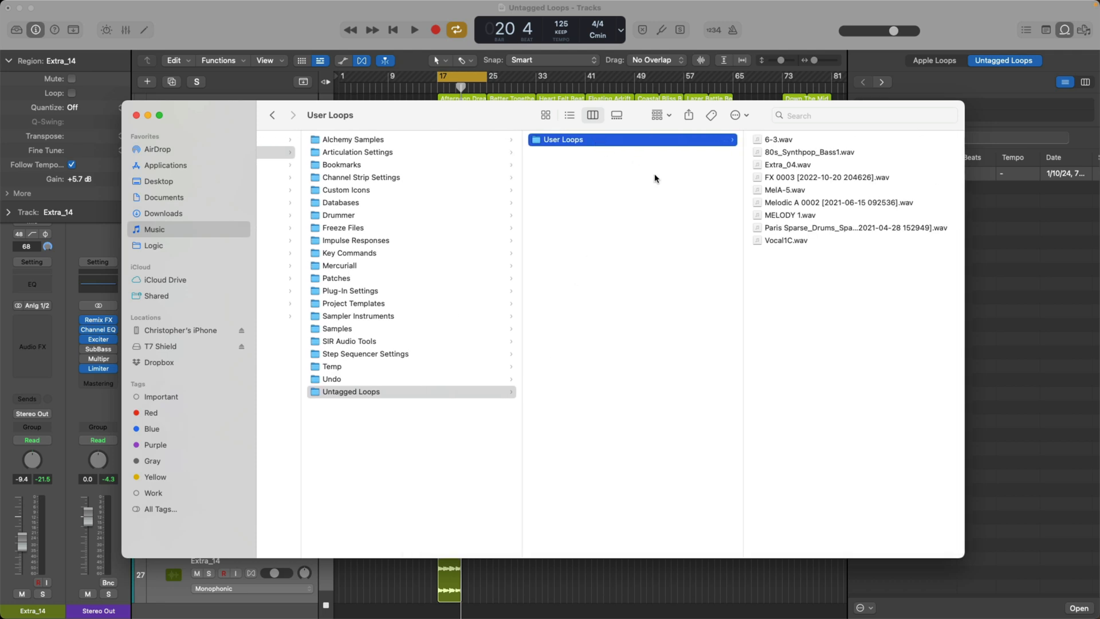
mouse_move(783, 242)
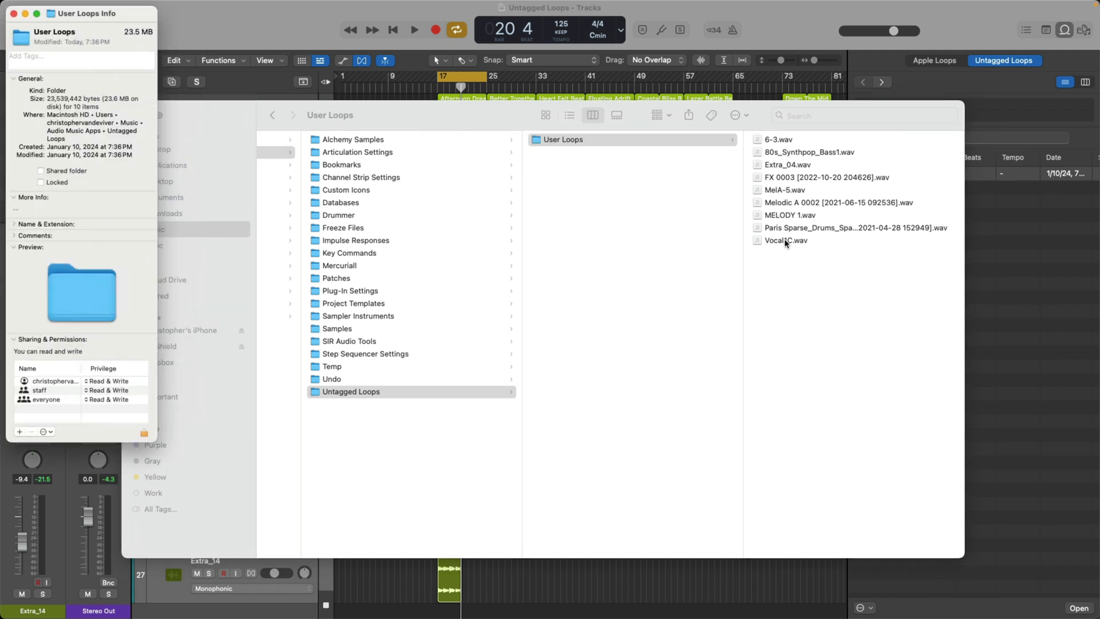
Step: Inspect Vocal1C.wav's details (13 s, 44.1 kHz, 24-bit WAV) and close the Info windows
left_click(786, 239)
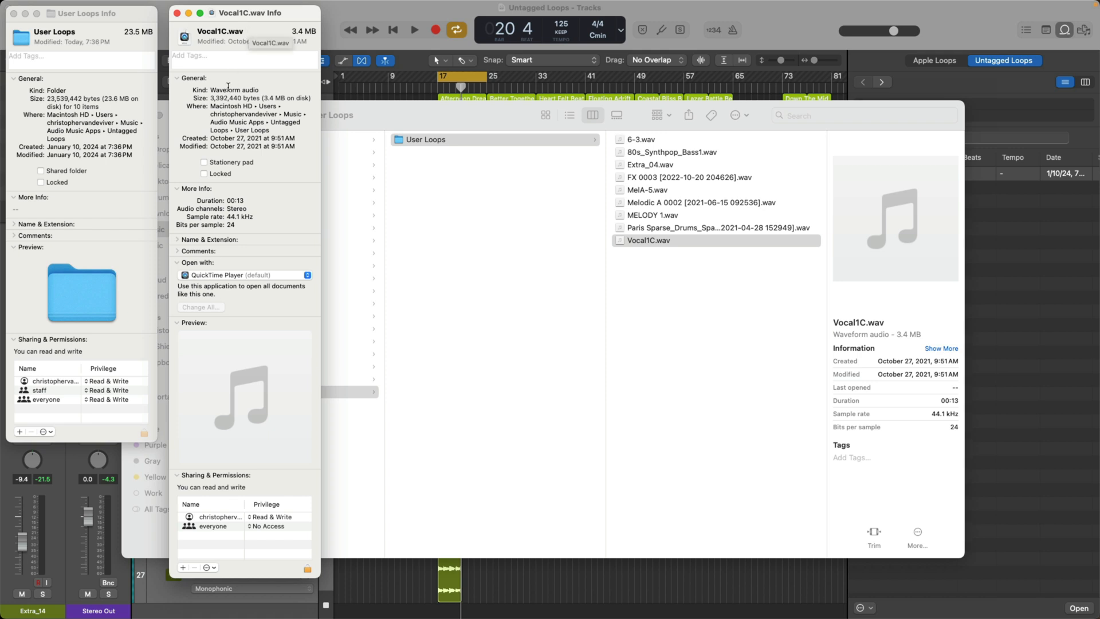
mouse_move(245, 99)
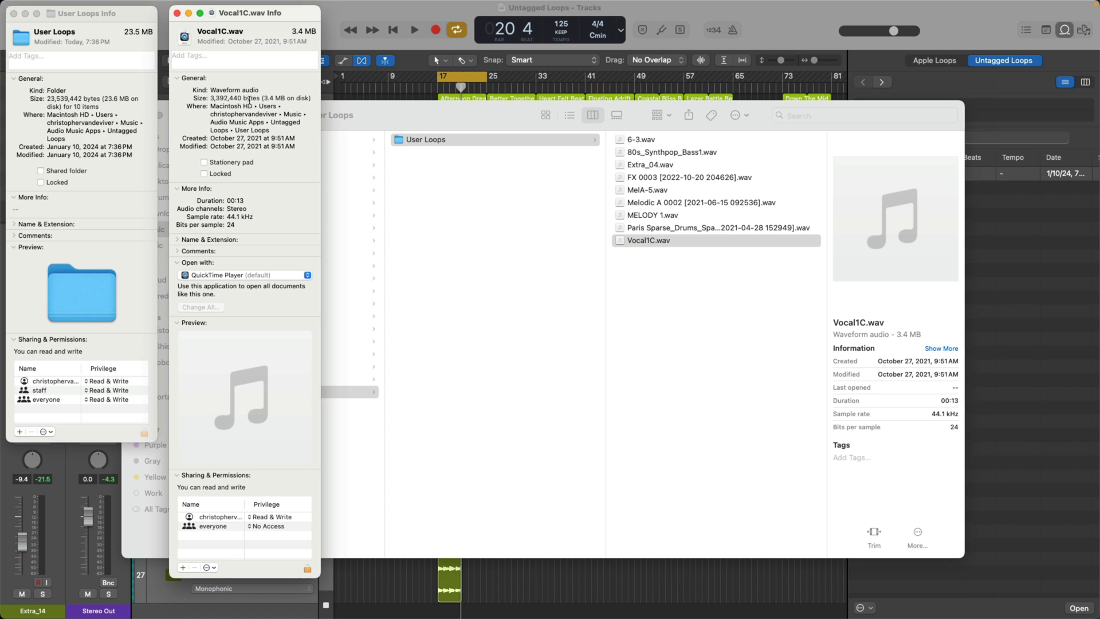
mouse_move(173, 26)
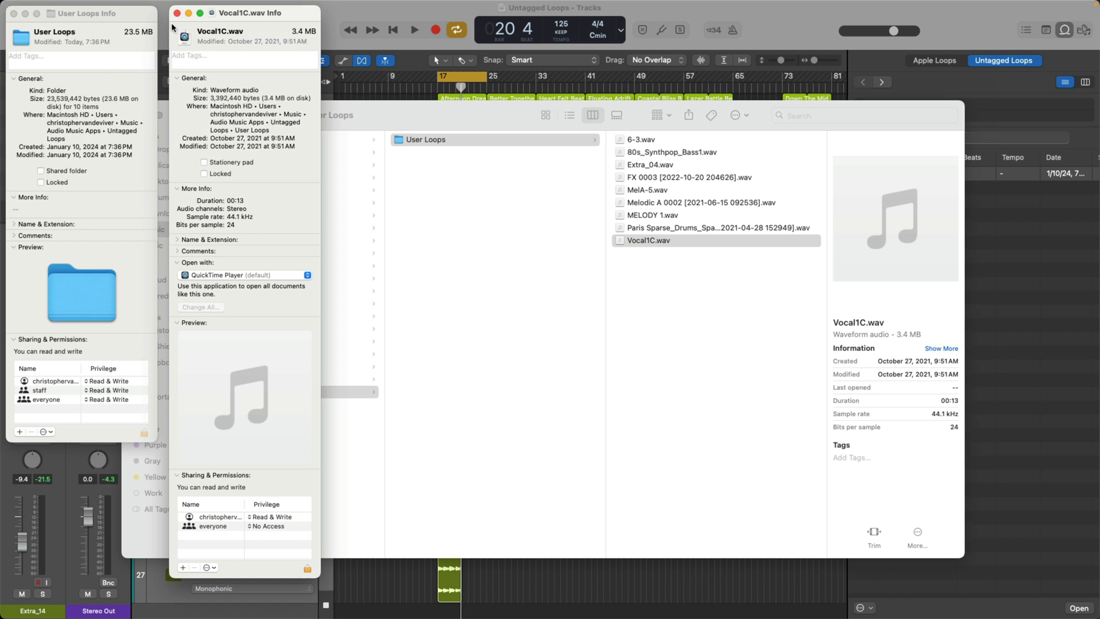
left_click(177, 12)
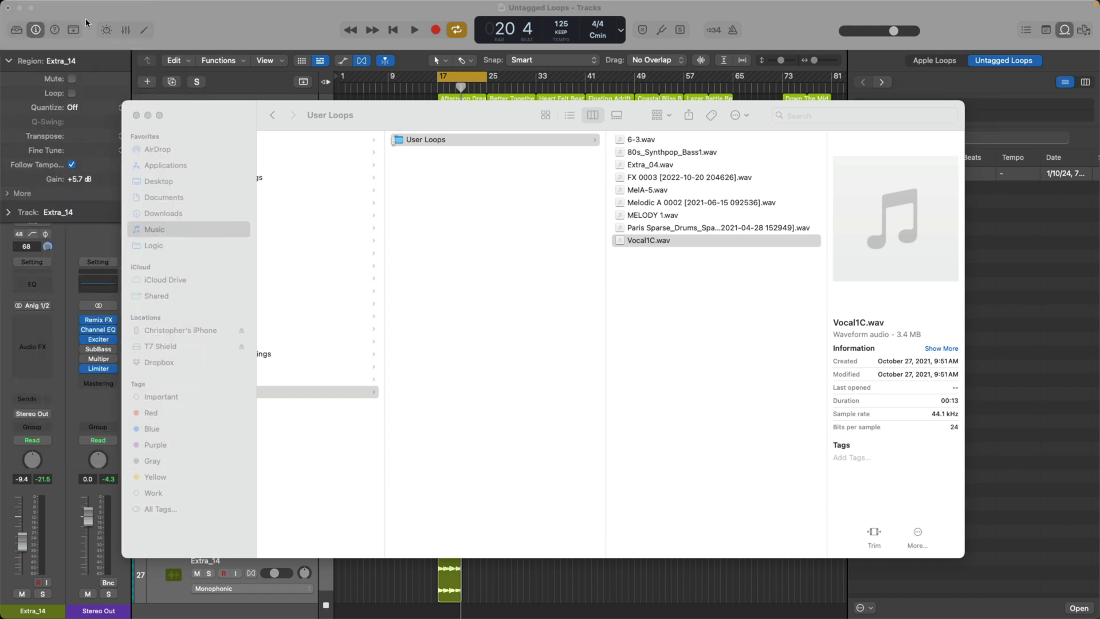
Step: Move the User Loops folder to the Trash, leaving Untagged Loops empty
right_click(424, 138)
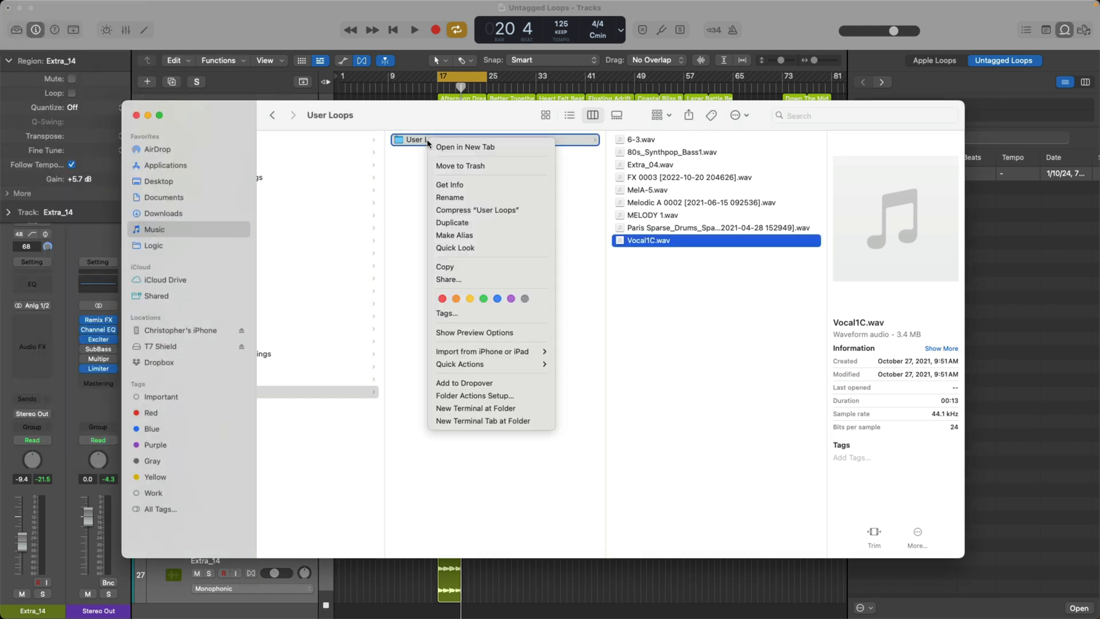
mouse_move(476, 165)
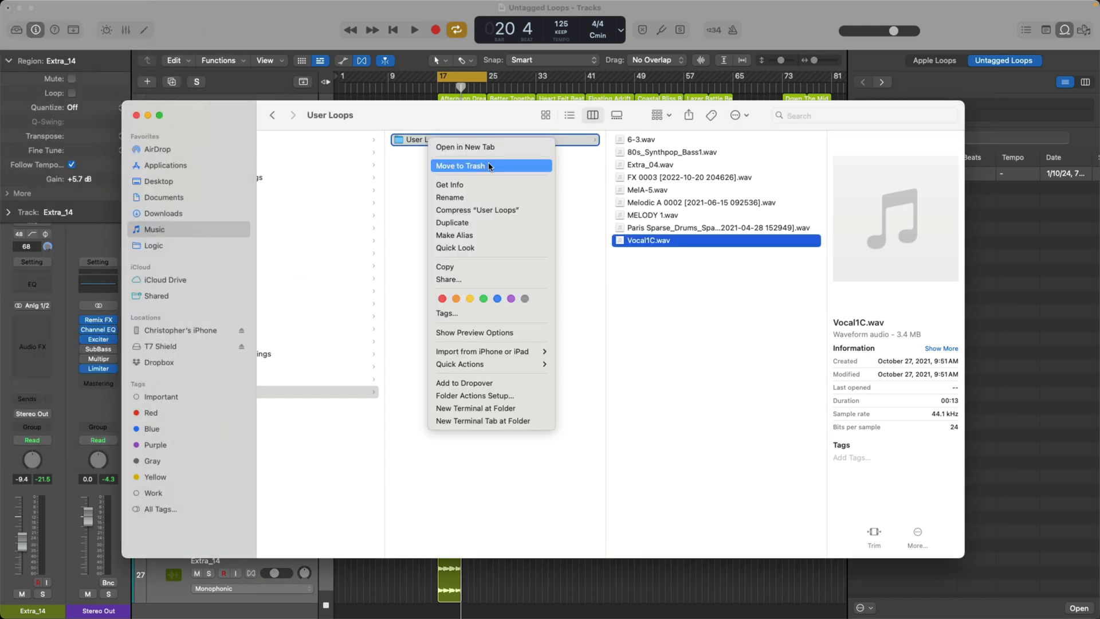
left_click(461, 165)
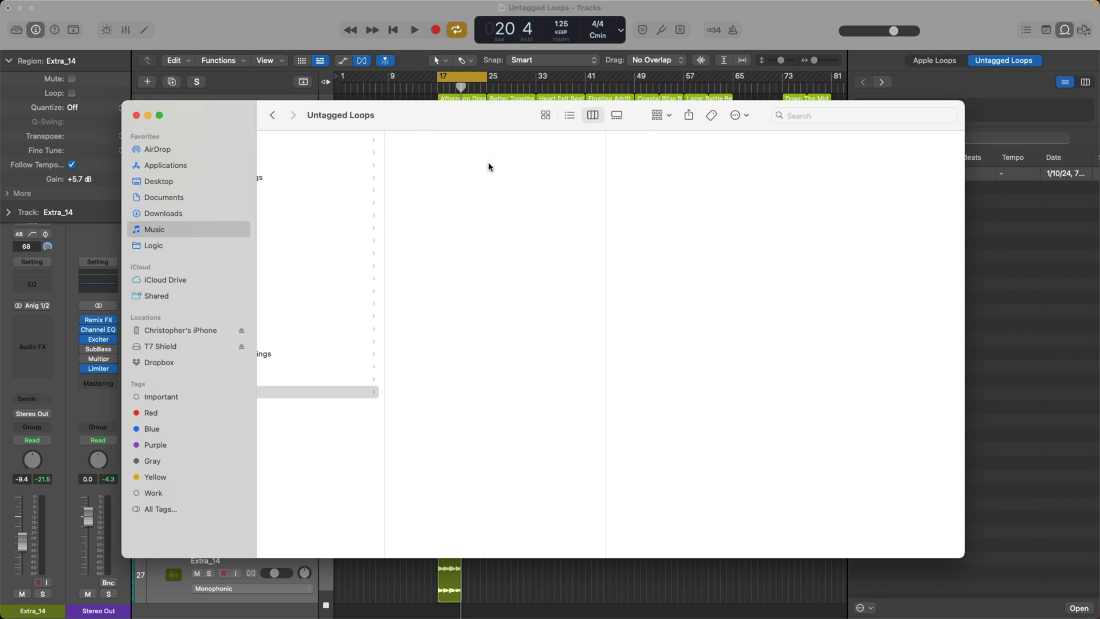
mouse_move(324, 46)
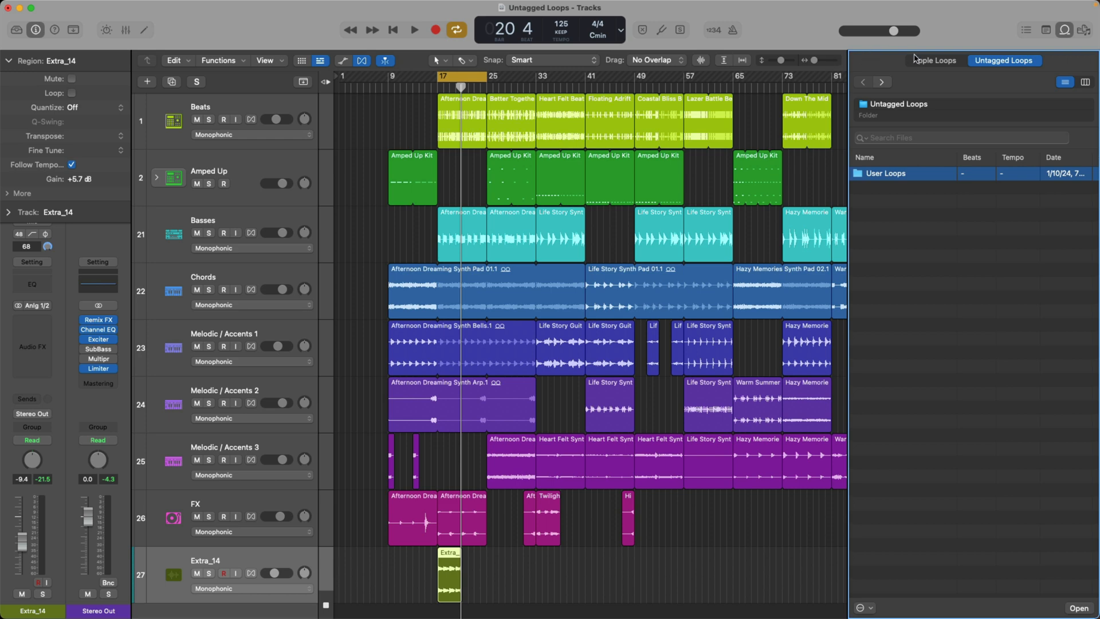
Step: Add the T7 Shield drive's Samples folder to Untagged Loops in the Loop Browser
left_click(934, 61)
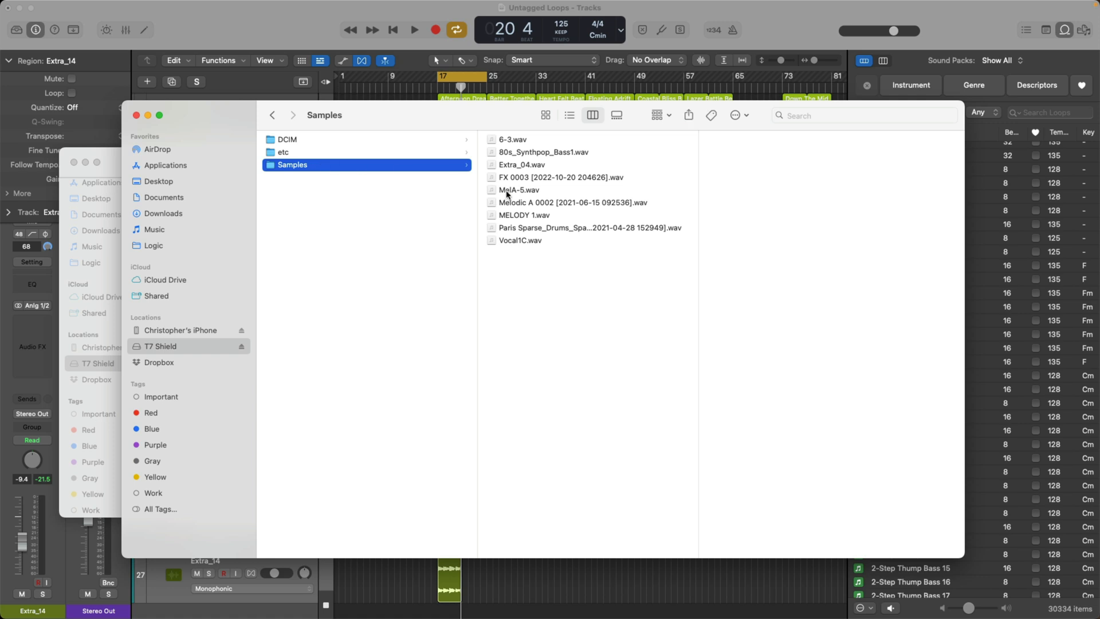
key("cmd+a")
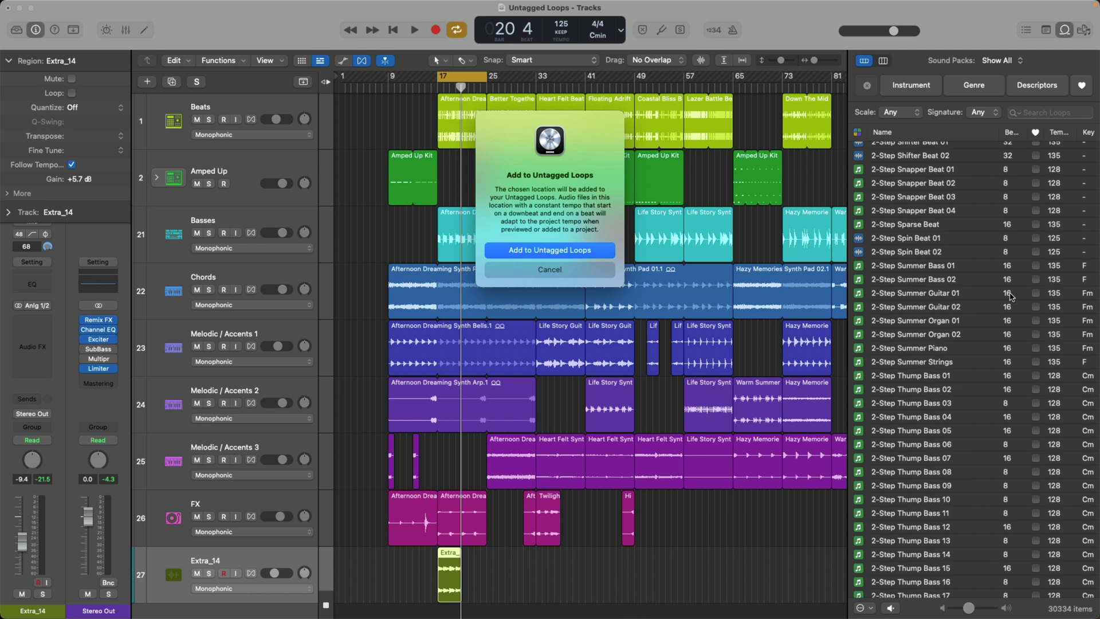
mouse_move(825, 317)
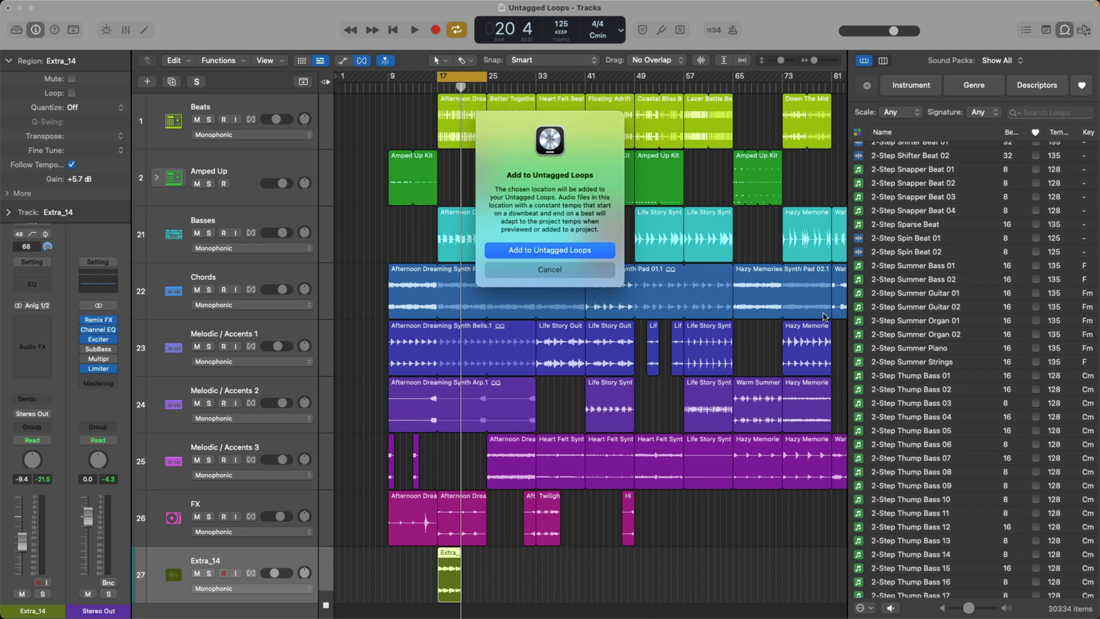
left_click(548, 249)
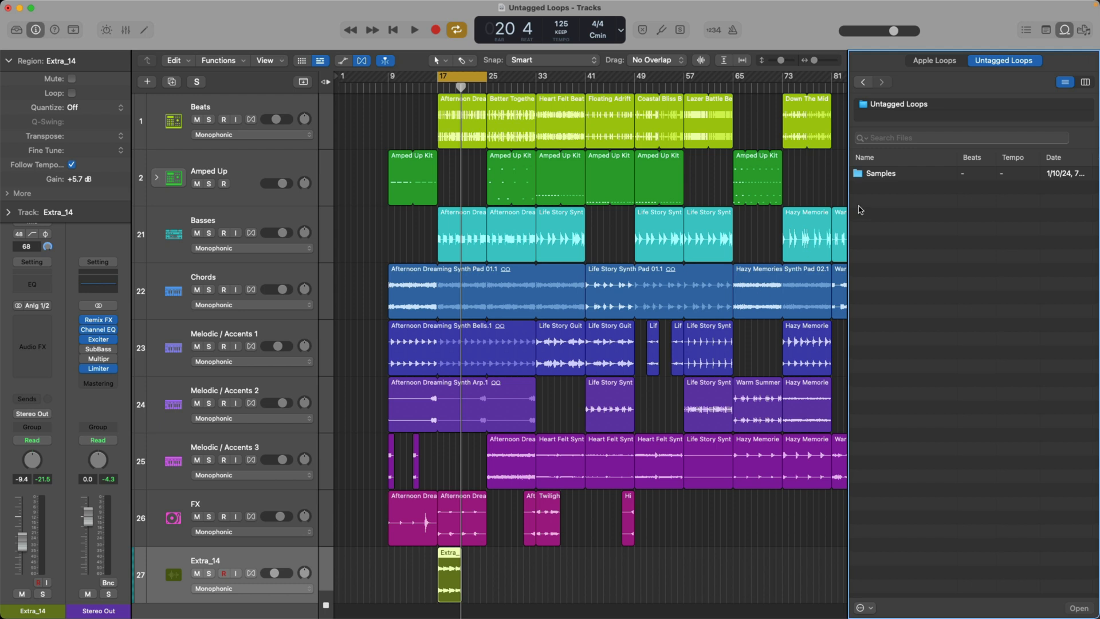
Step: Preview 80s_Synthpop_Bass1.wav from Samples and add it as new track 28 at bar 17
left_click(880, 173)
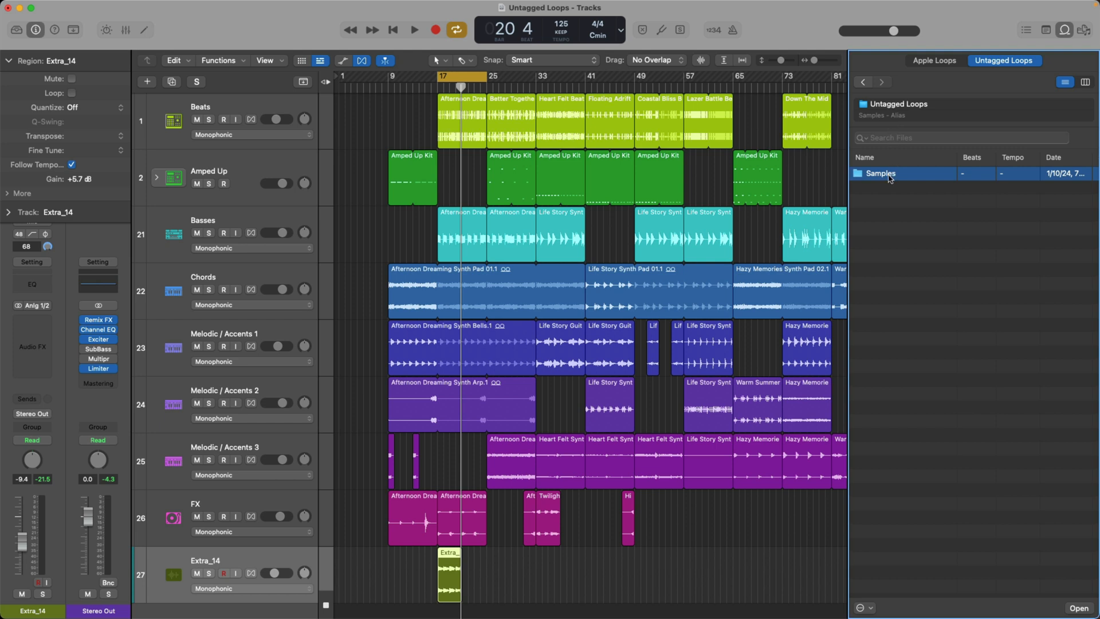
double_click(880, 173)
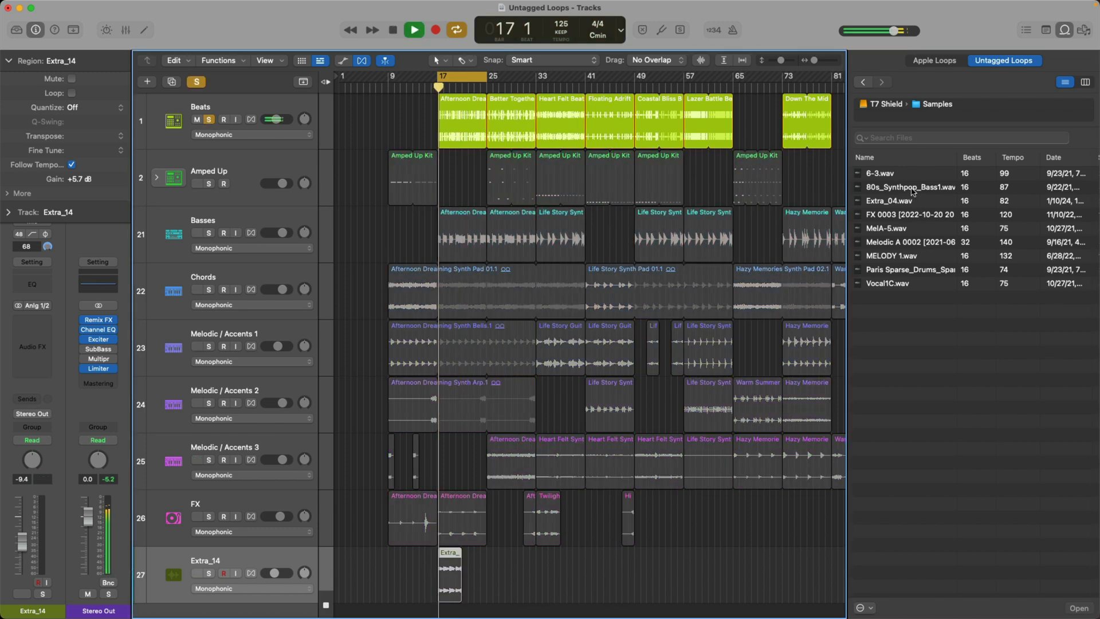
left_click(911, 186)
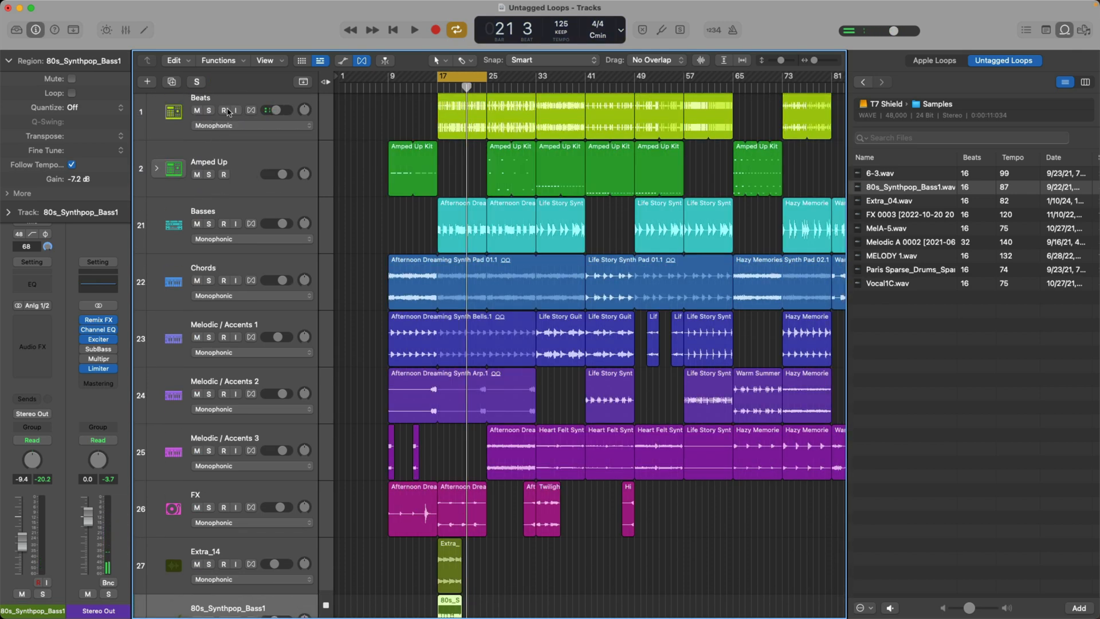
key("cmd+a")
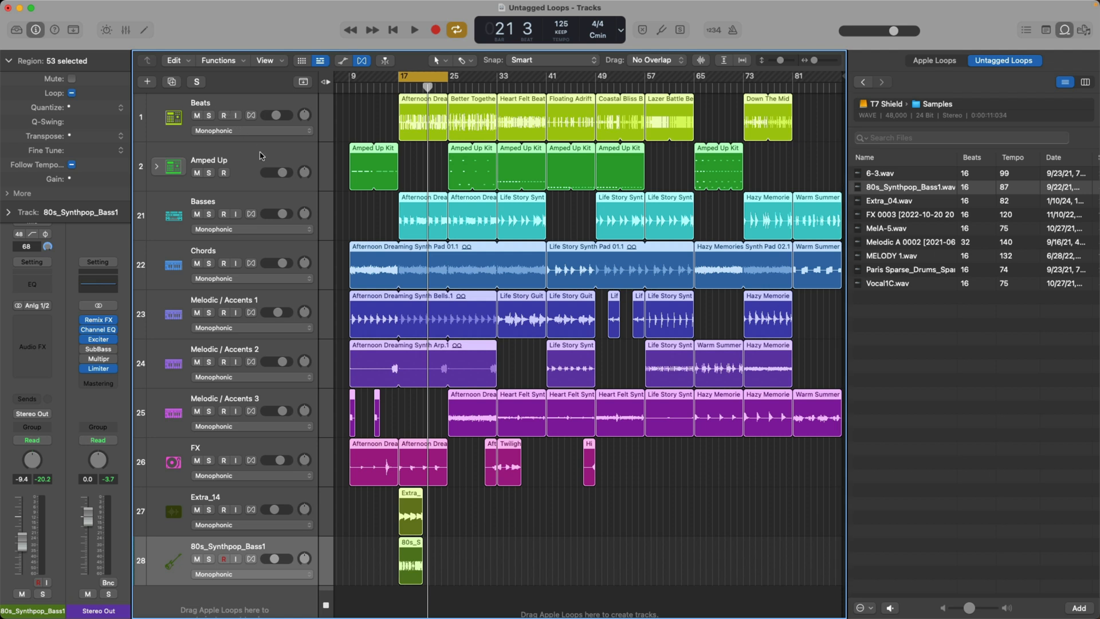
Step: Reveal the Untagged Loops Samples folder in Finder, with Vocal1C.wav highlighted
left_click(862, 83)
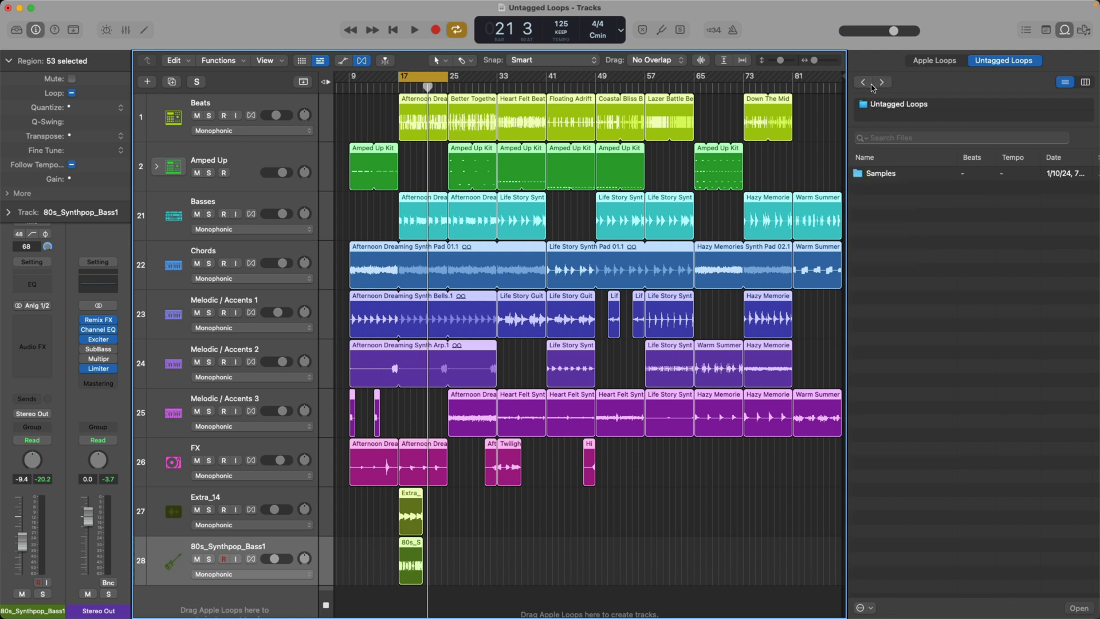
right_click(879, 173)
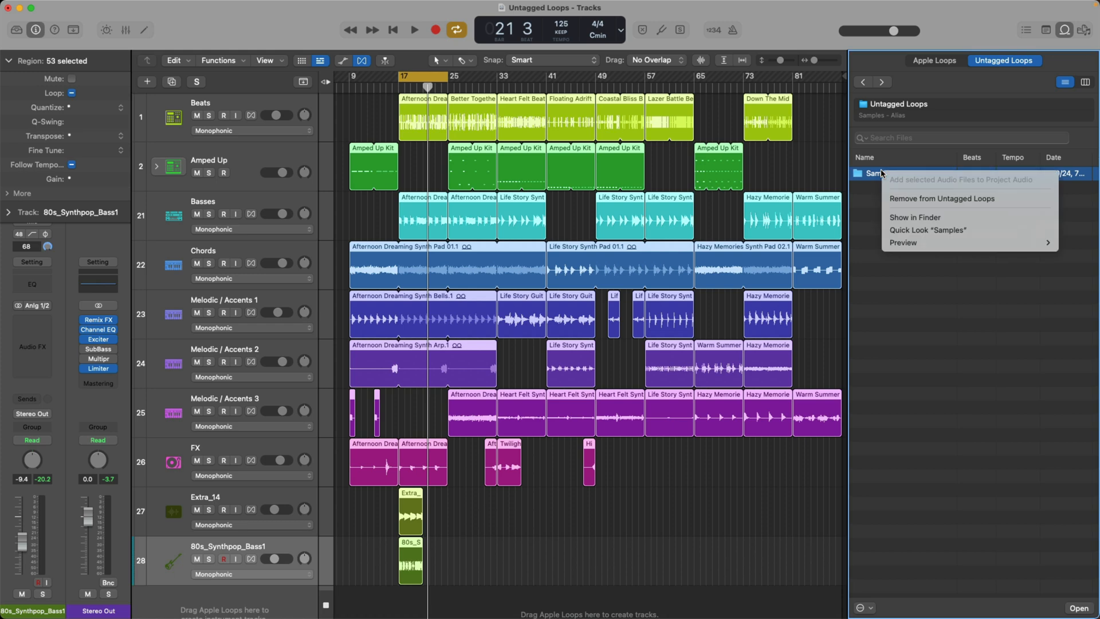
mouse_move(964, 218)
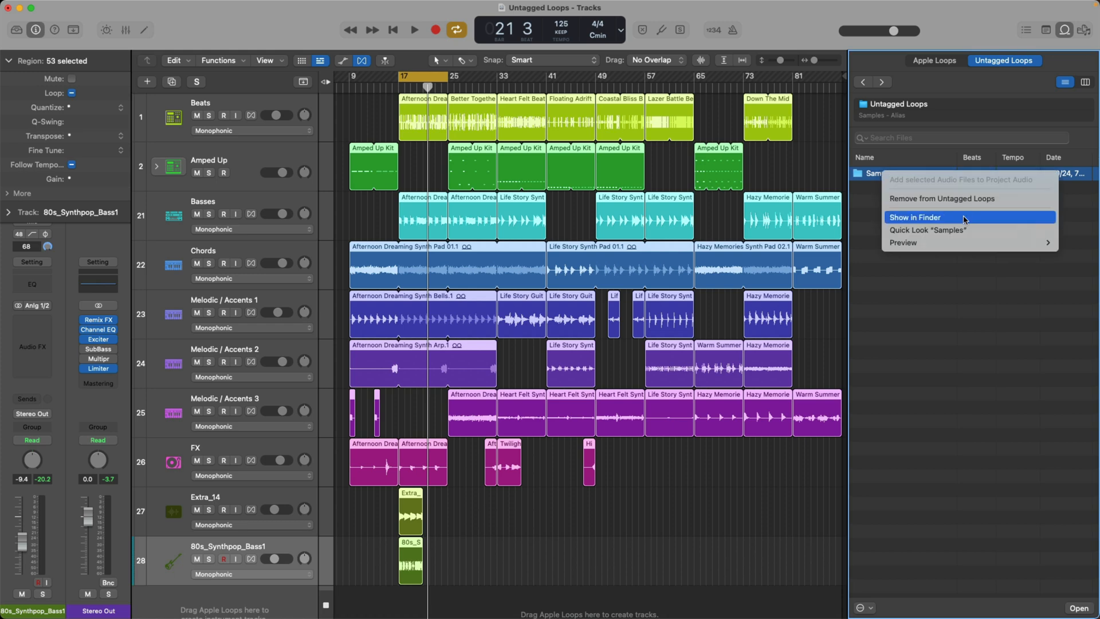
left_click(913, 220)
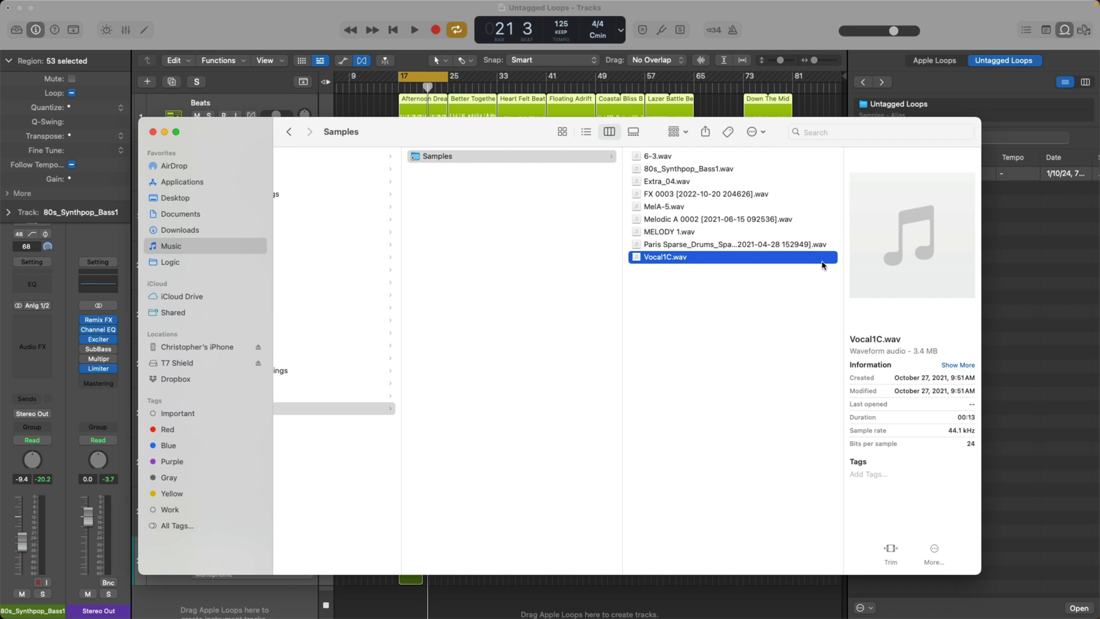
Step: Show Vocal1C.wav's info and the Samples alias listing the drive's WAV files
key("cmd+i")
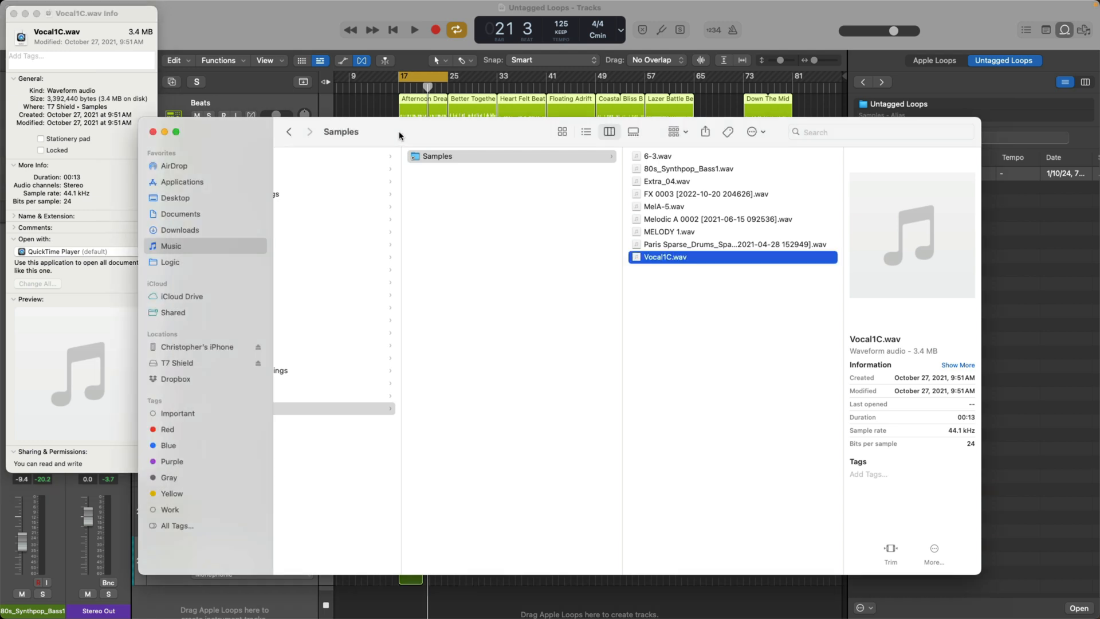
left_click(289, 131)
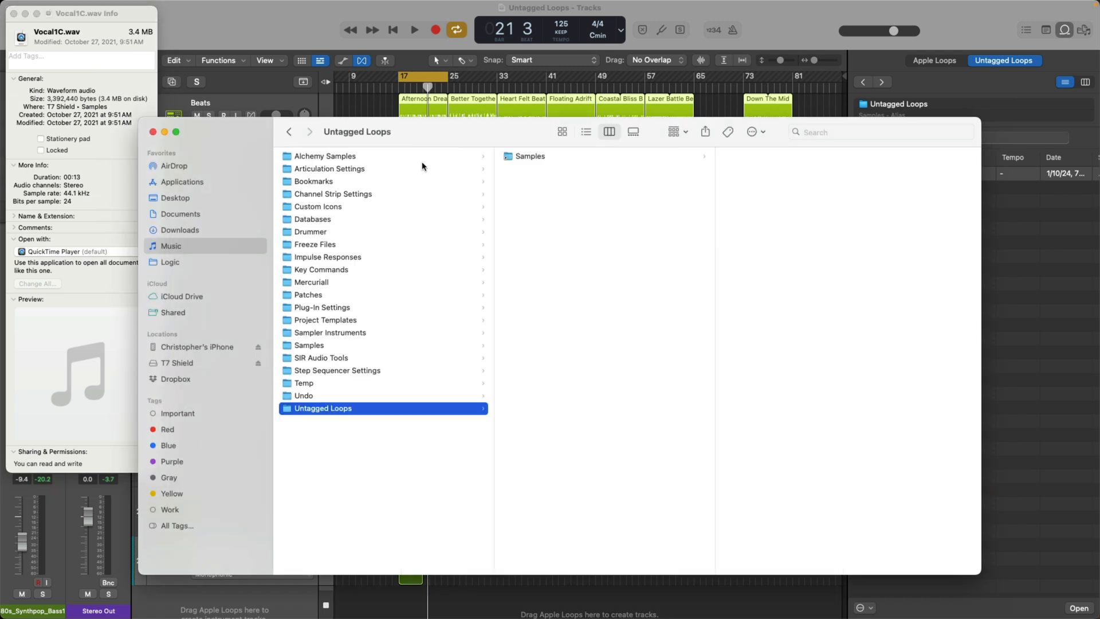
left_click(529, 156)
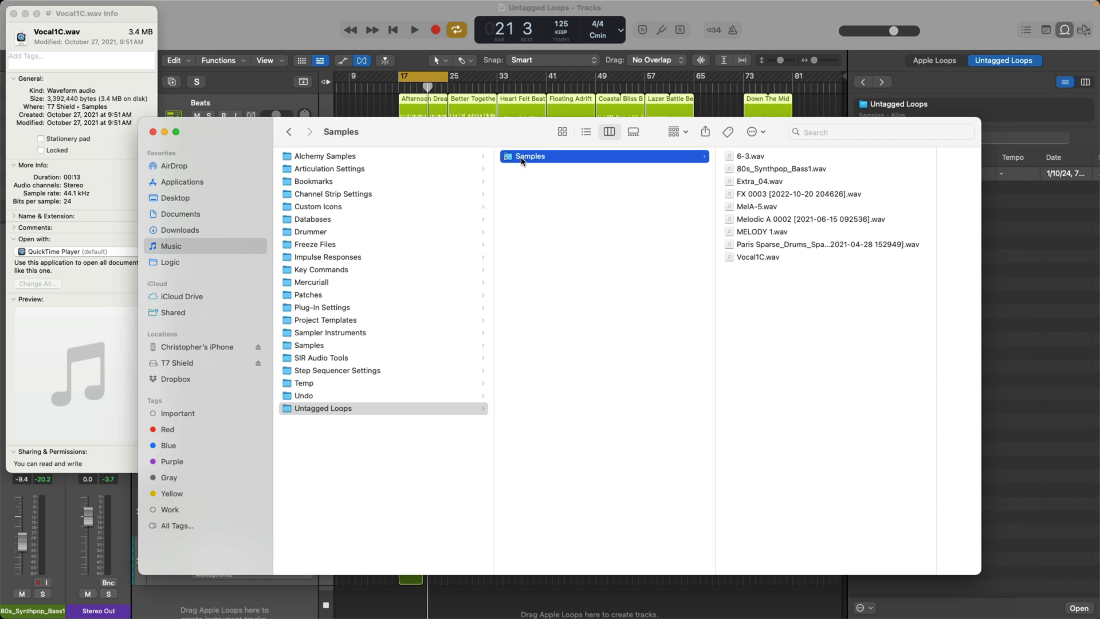
mouse_move(478, 181)
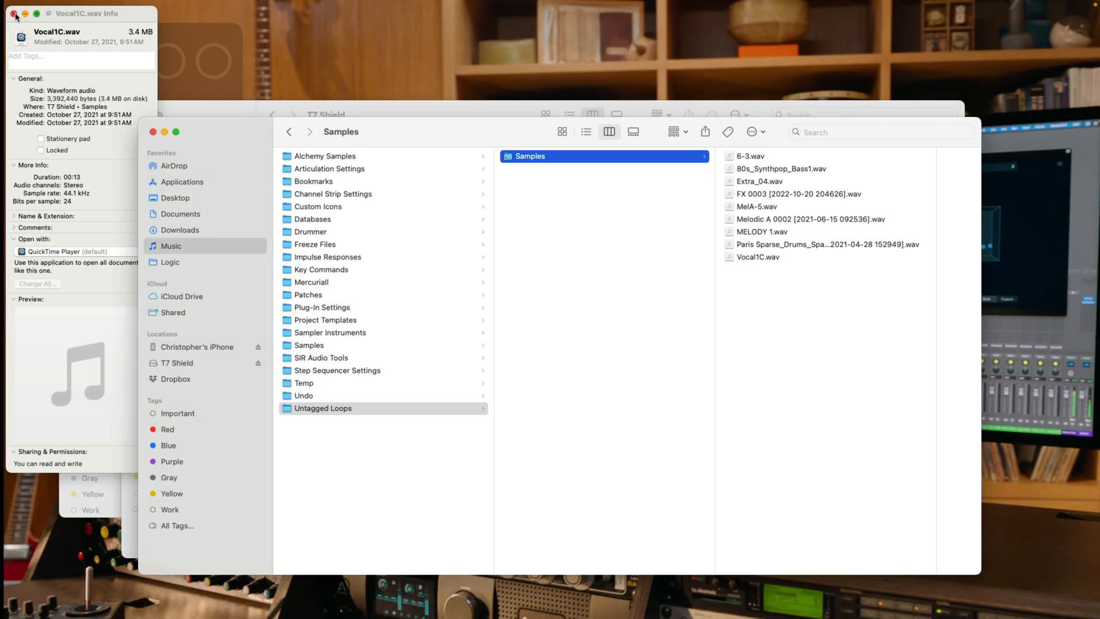
Step: Close the Info window and eject the T7 Shield drive so the Samples alias shows no files
left_click(12, 14)
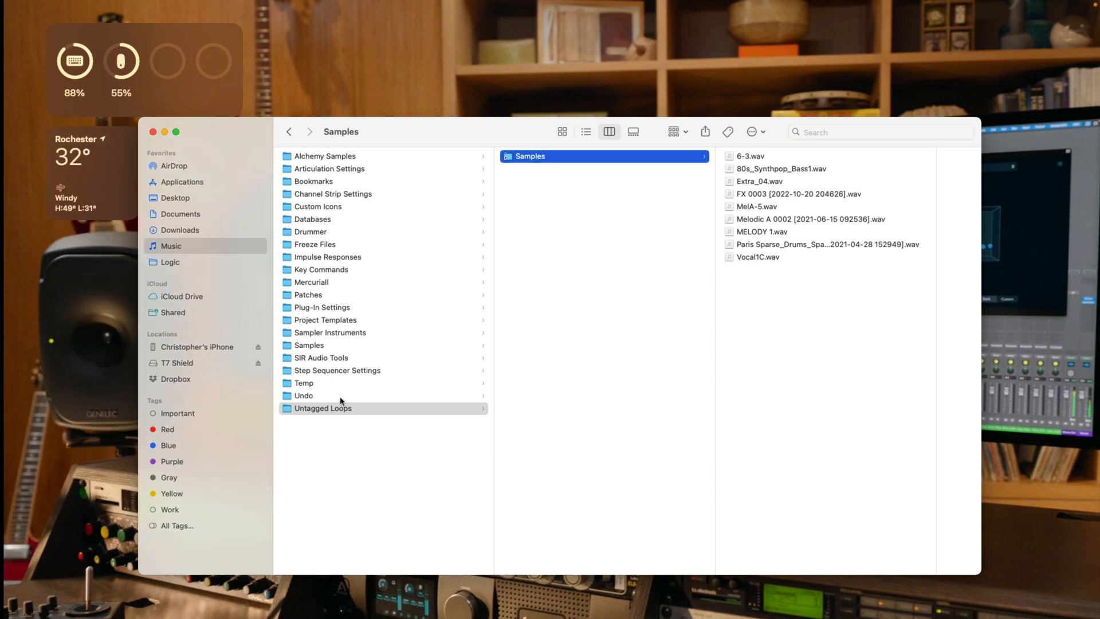
left_click(323, 408)
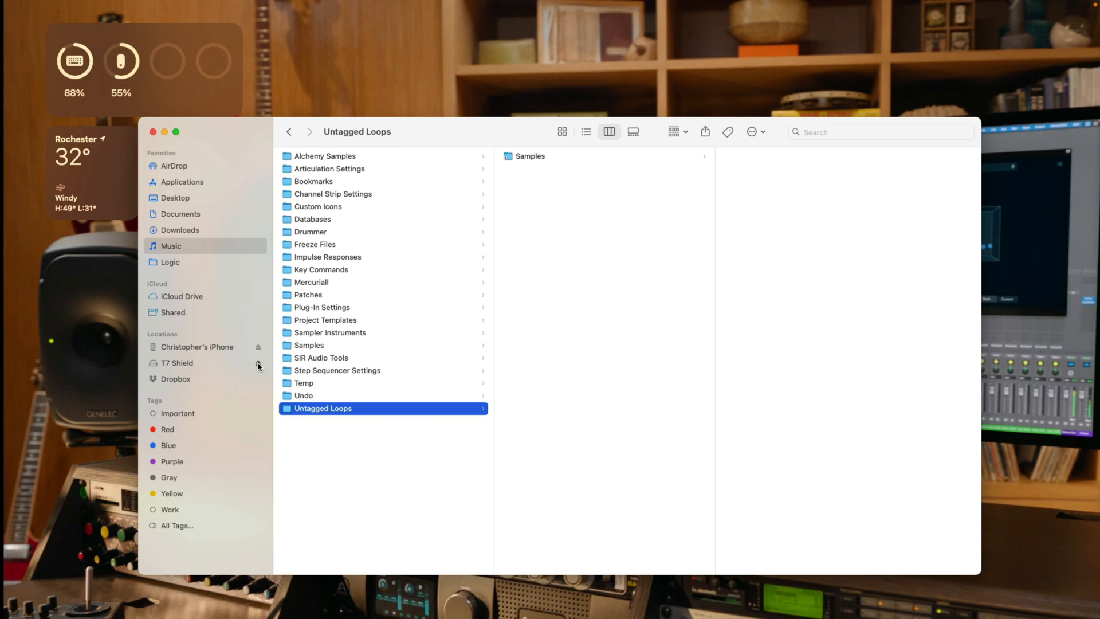
left_click(530, 156)
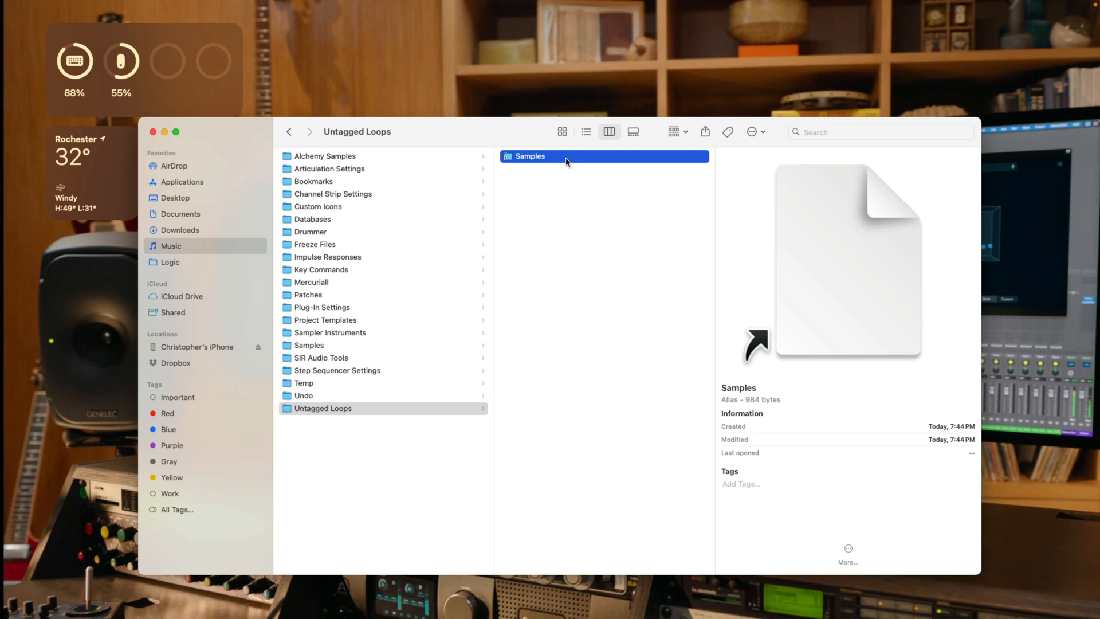
Step: Relaunch Logic Pro with an Empty Project and show the Loop Browser, where Untagged Loops is gone
type("lo")
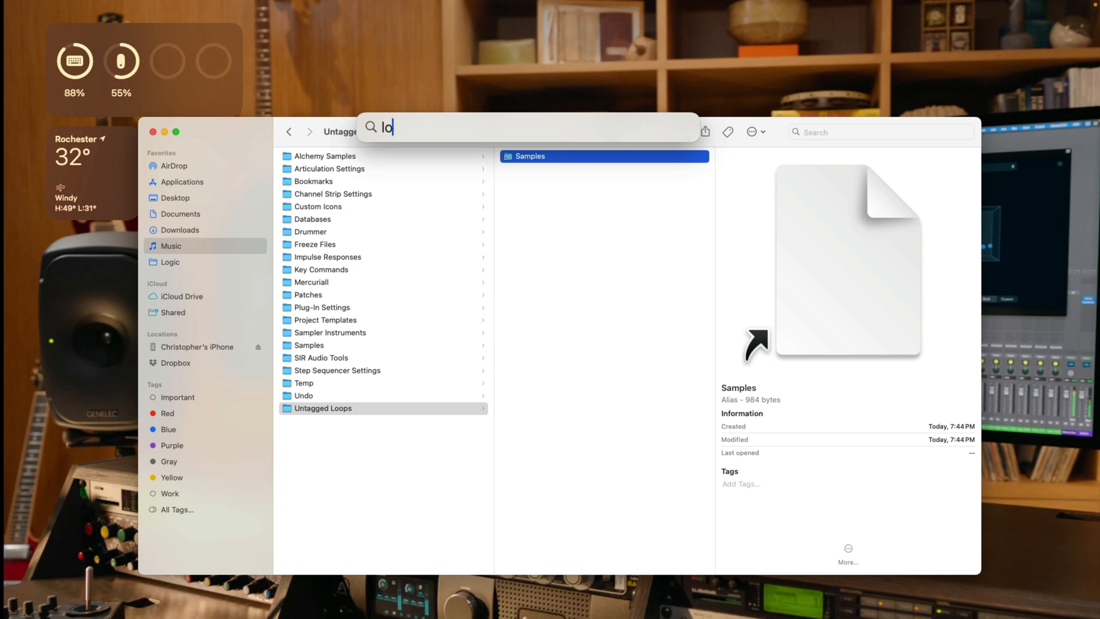
key("escape")
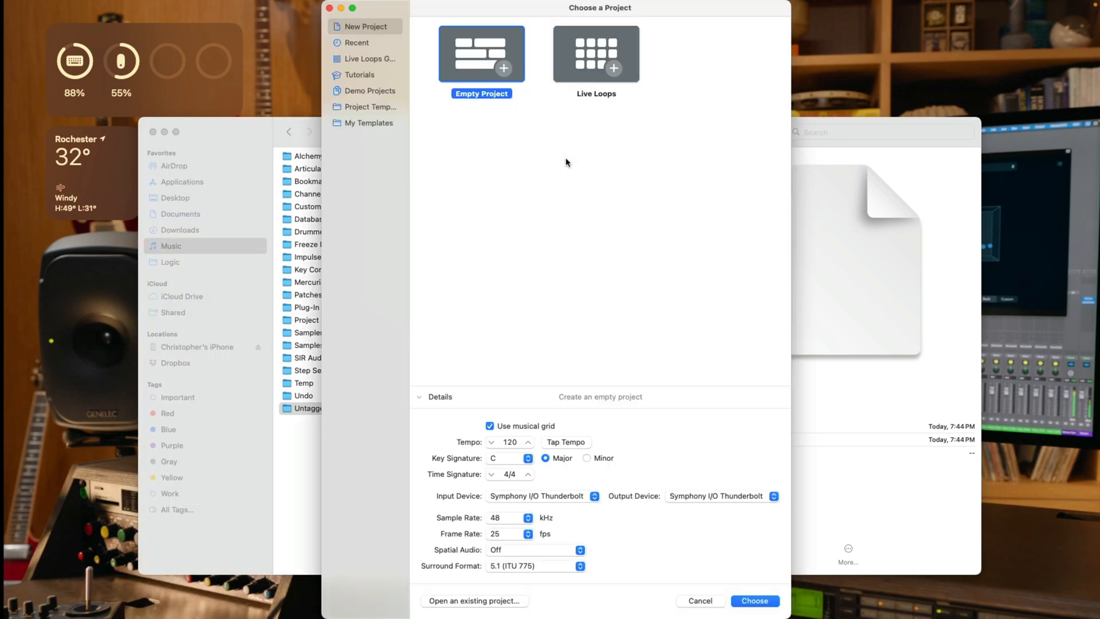
left_click(754, 600)
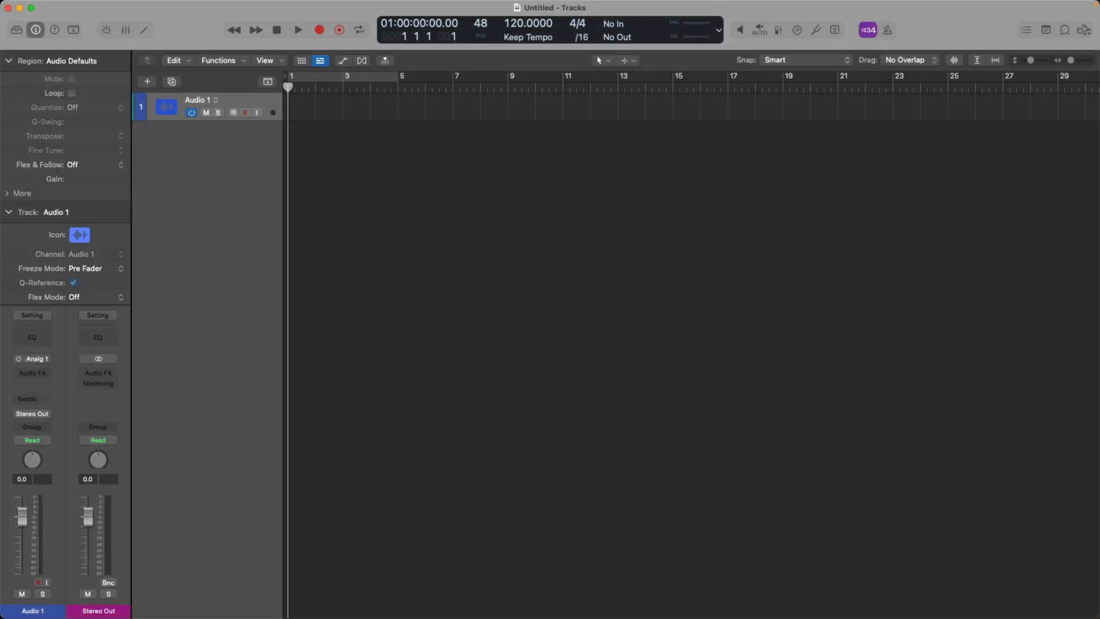
left_click(8, 212)
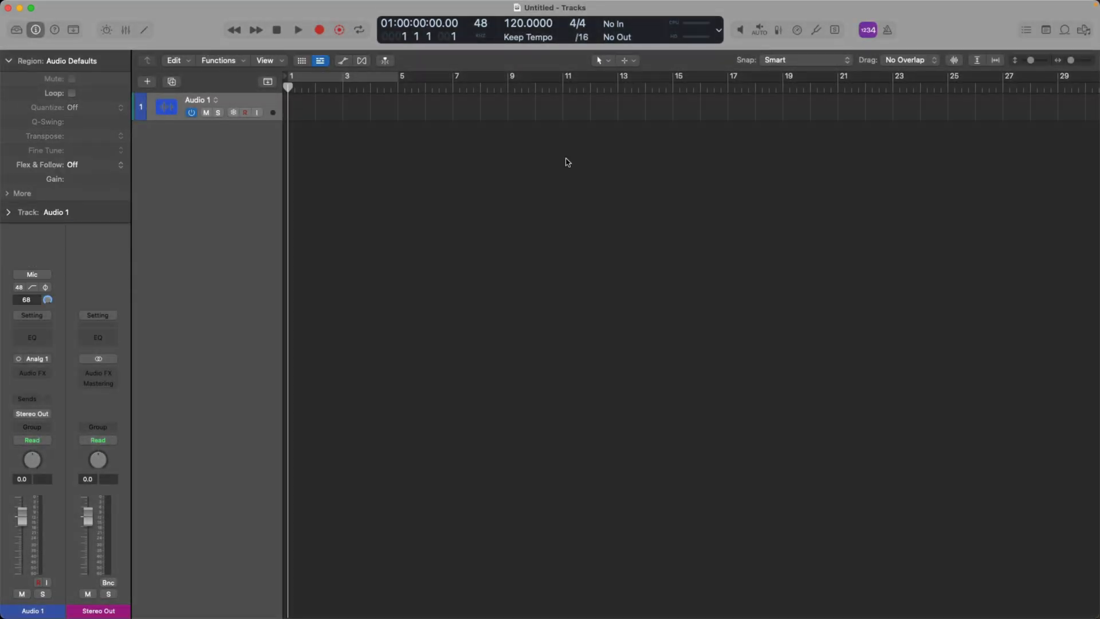
left_click(1064, 30)
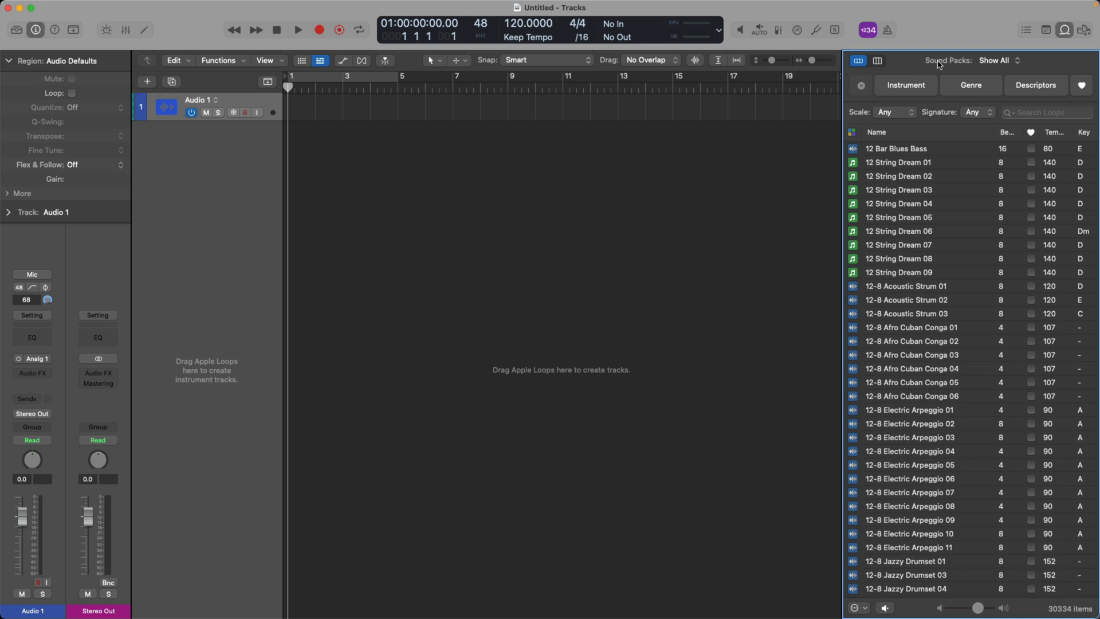
mouse_move(1004, 78)
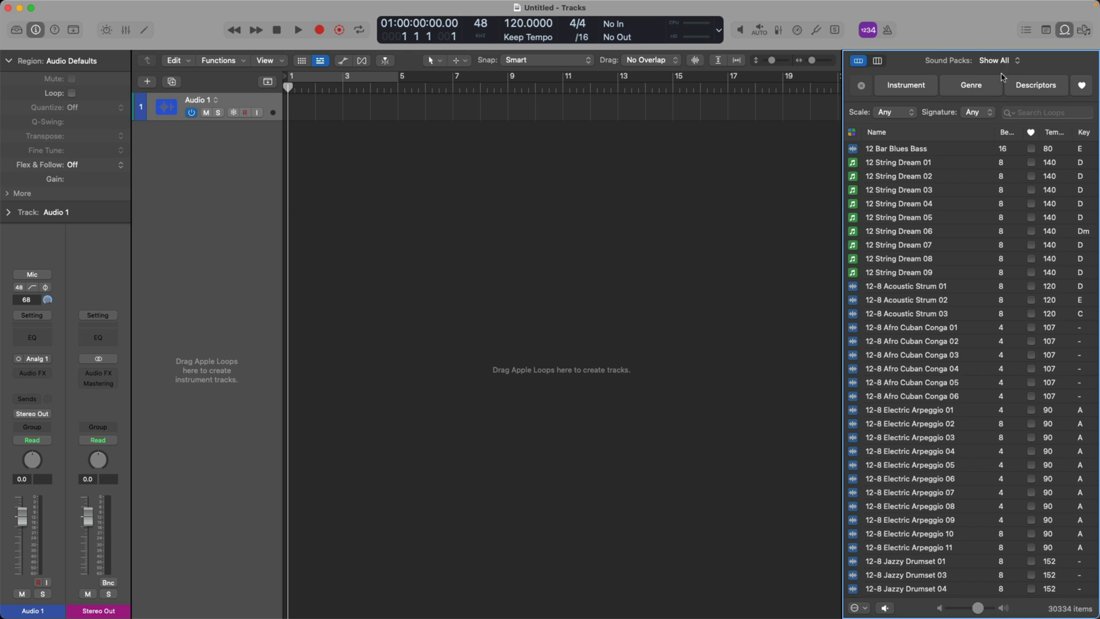